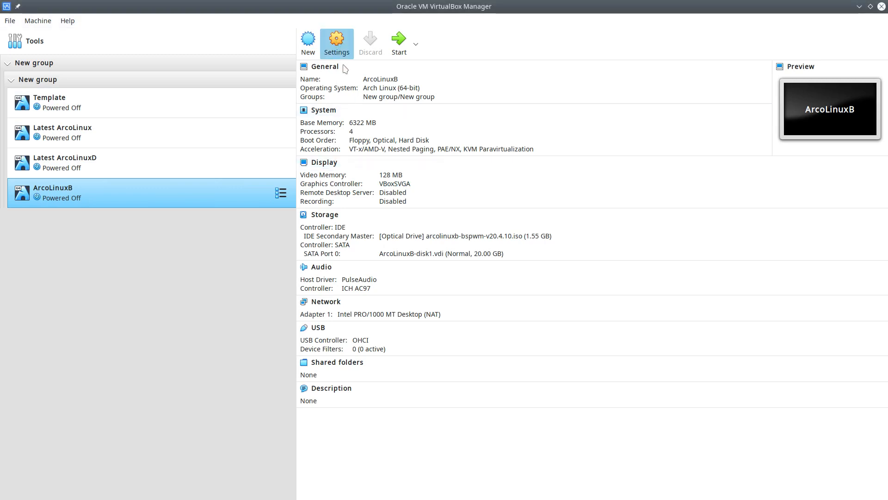
Step: Enable EFI under System > Motherboard in the ArcoLinuxB machine settings, checking attached storage along the way
left_click(336, 40)
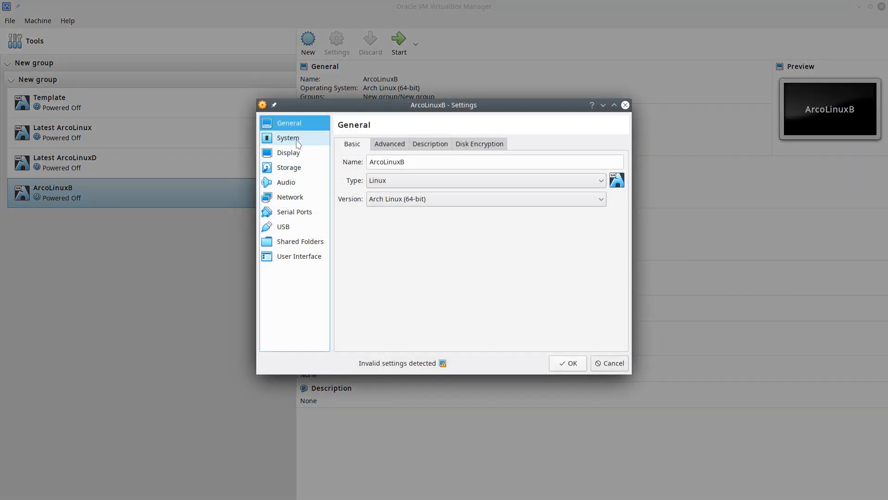
left_click(288, 138)
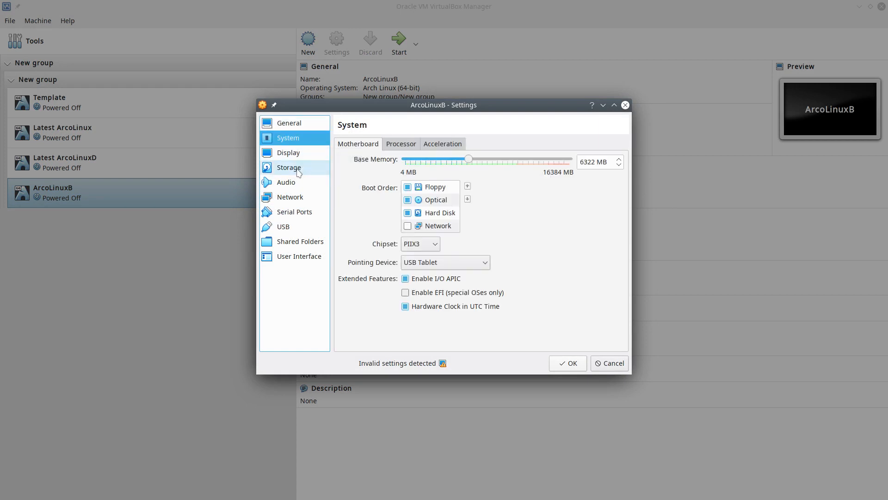
left_click(289, 167)
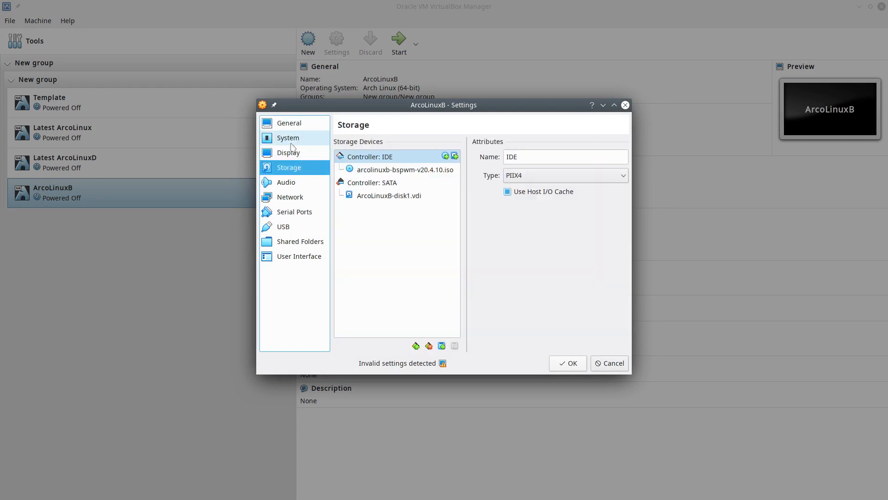
left_click(287, 138)
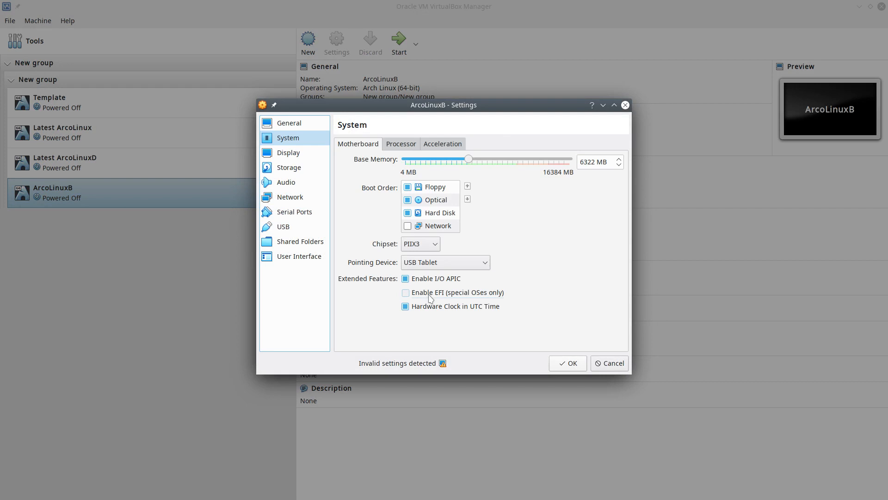
left_click(567, 362)
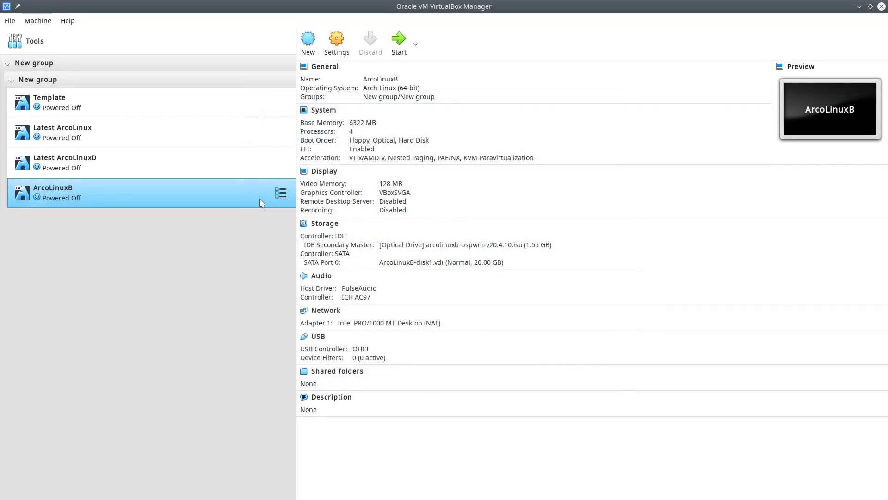
mouse_move(244, 196)
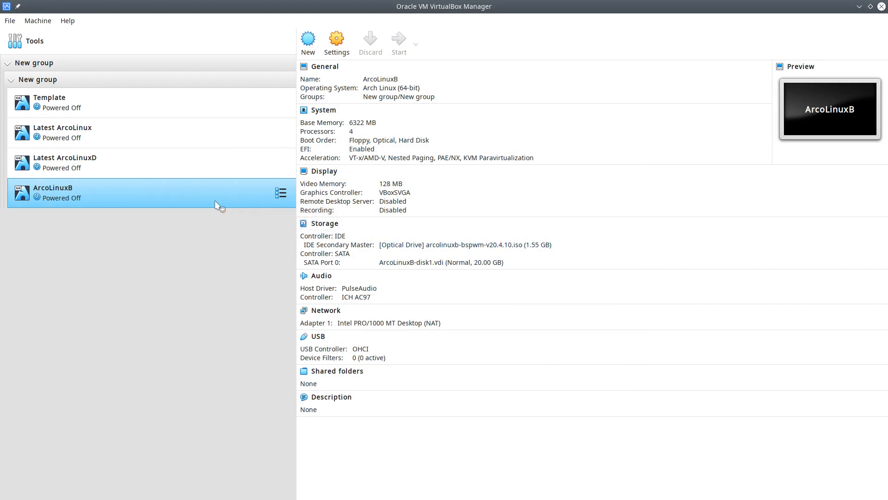
Step: Start the ArcoLinuxB VM and select the ArcoLinux x86_64 UEFI CD entry in the boot menu
left_click(397, 39)
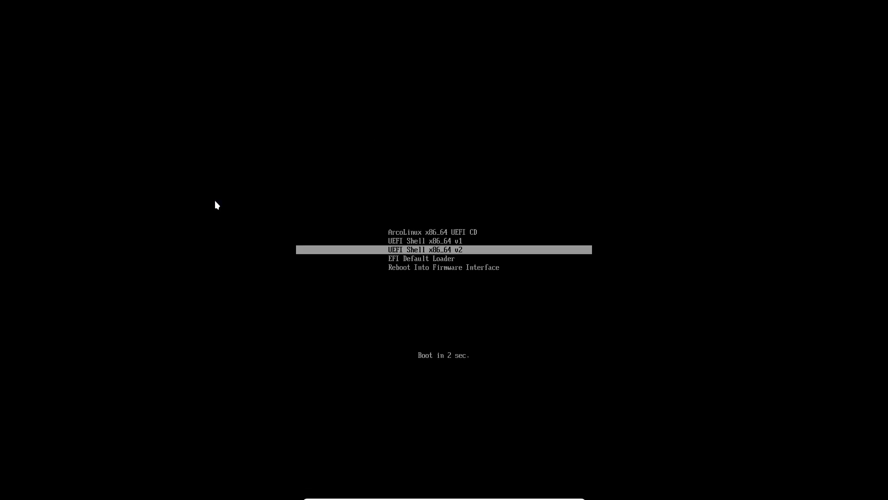
key("up")
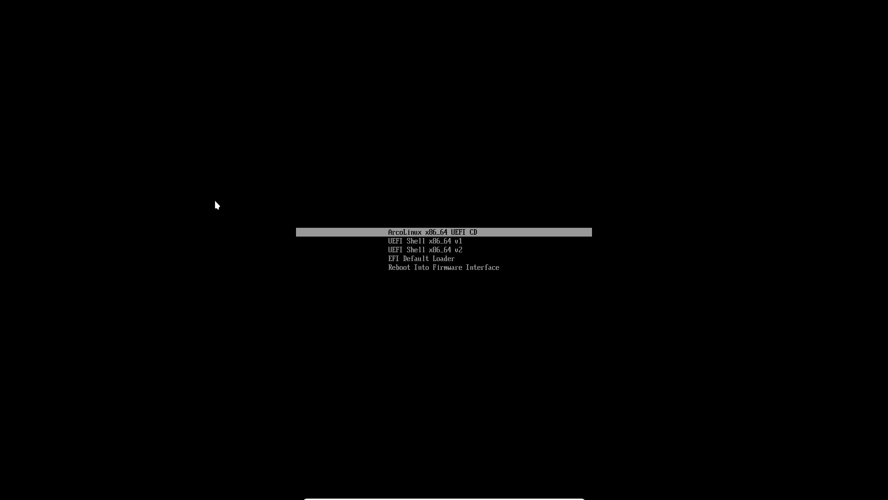
key("Down")
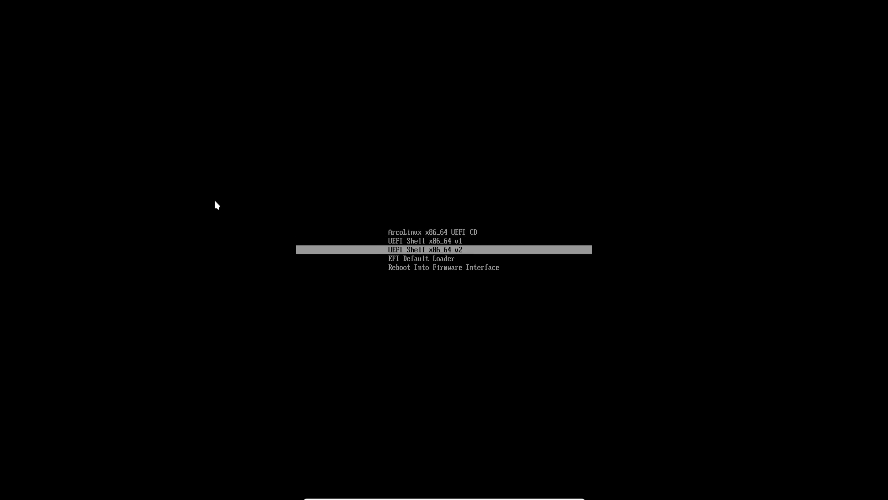
key("Up")
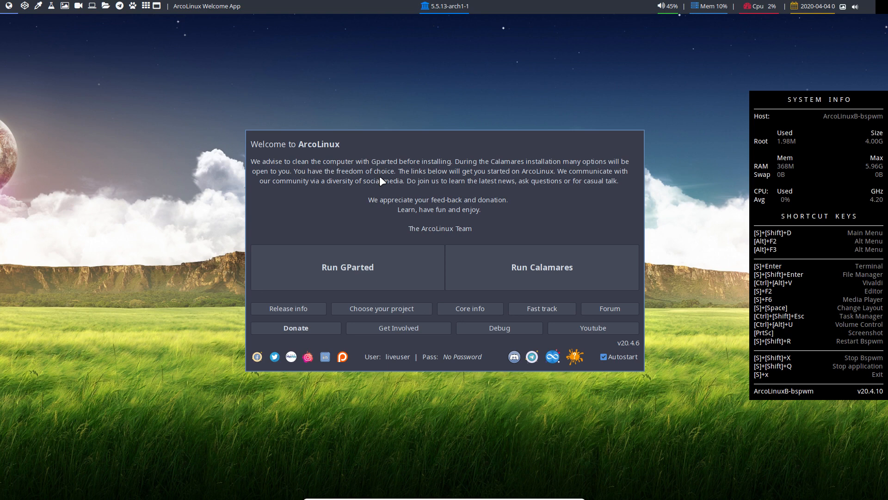
mouse_move(819, 211)
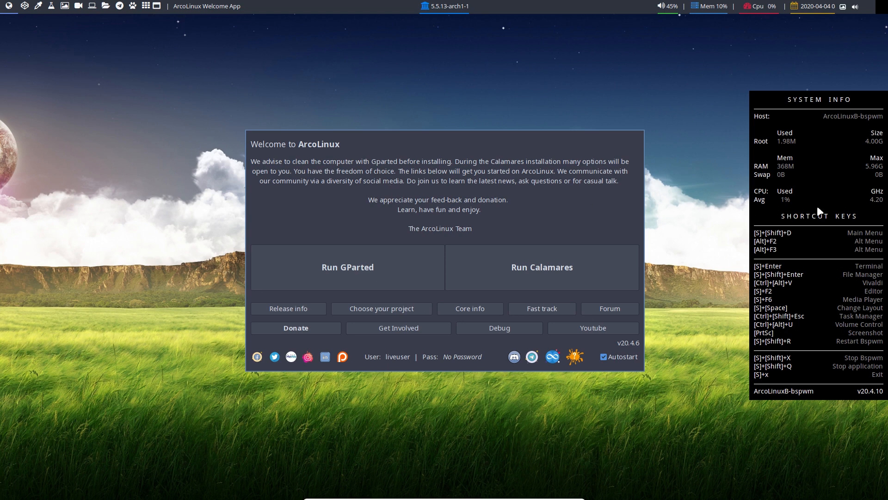
mouse_move(864, 123)
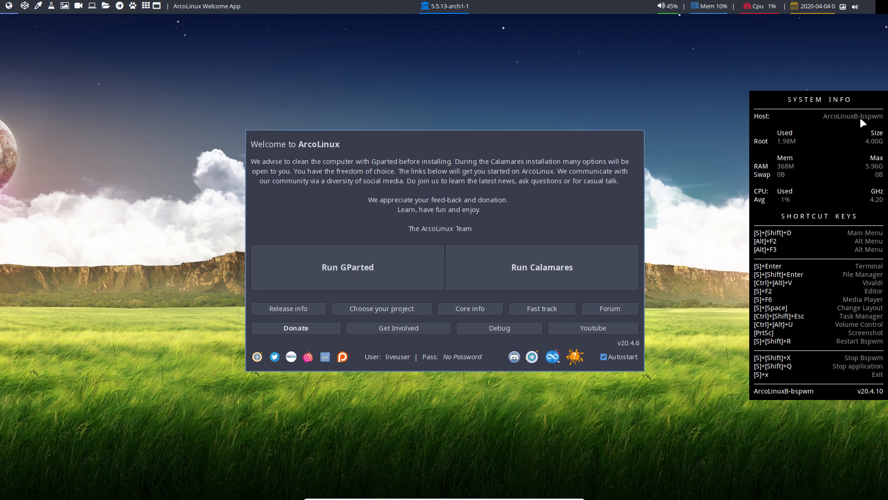
mouse_move(763, 241)
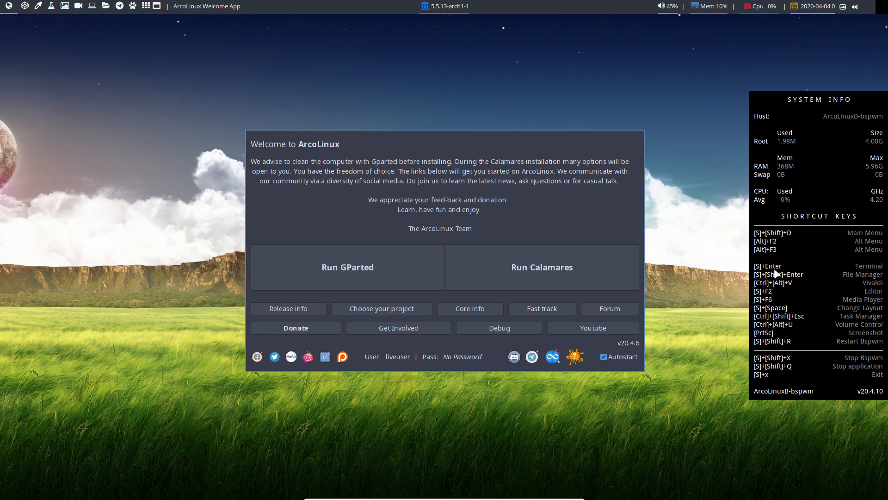
mouse_move(761, 373)
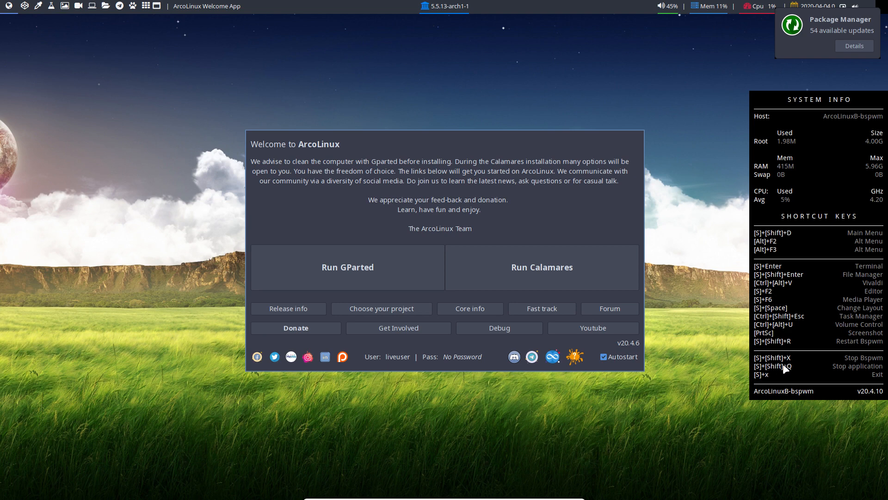
mouse_move(784, 371)
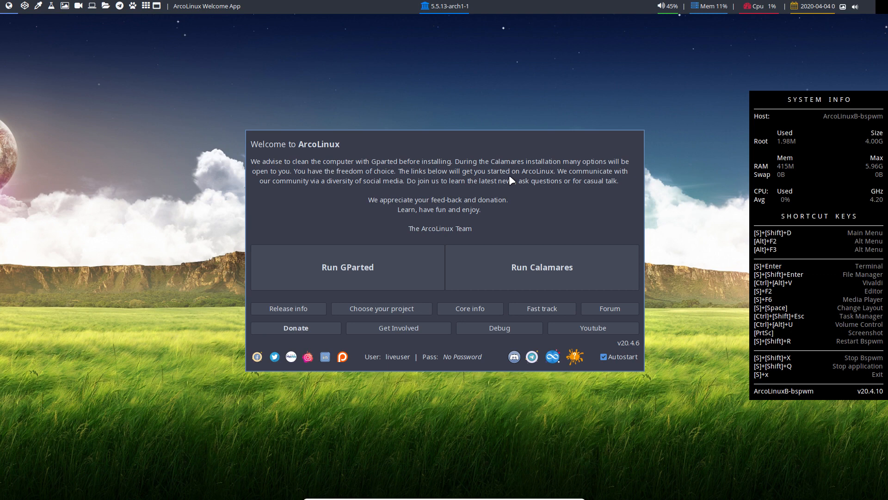
mouse_move(487, 180)
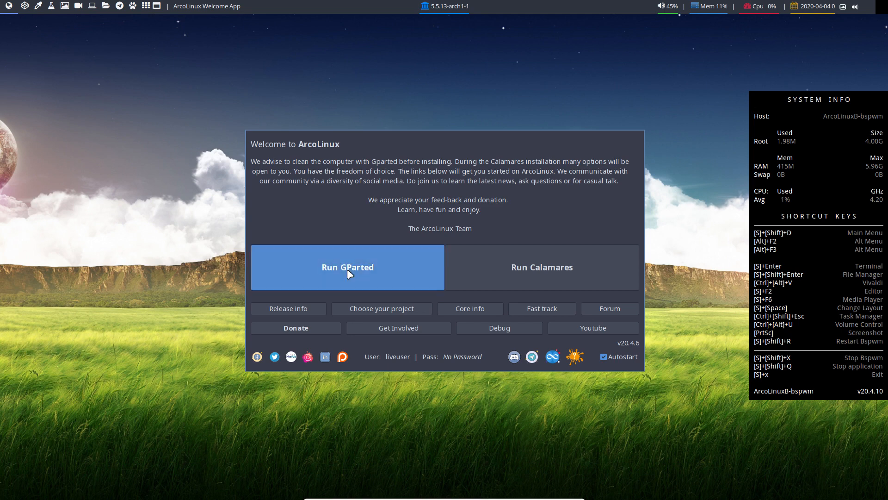
Step: Delete the ext4 partition /dev/sda1 in GParted, apply the operation and close the editor
left_click(347, 266)
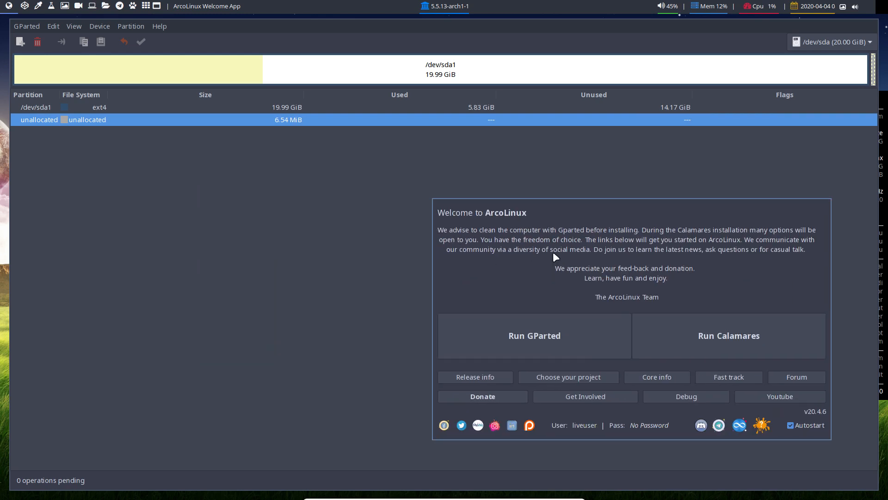
mouse_move(549, 257)
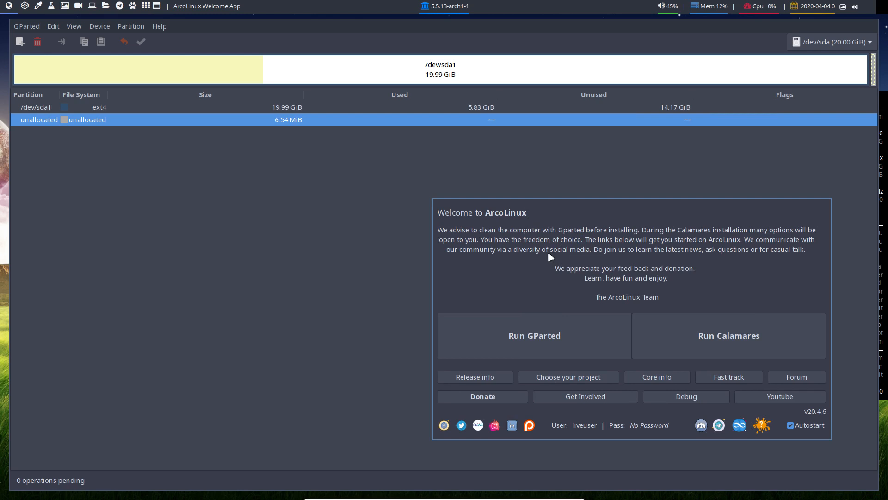
mouse_move(638, 245)
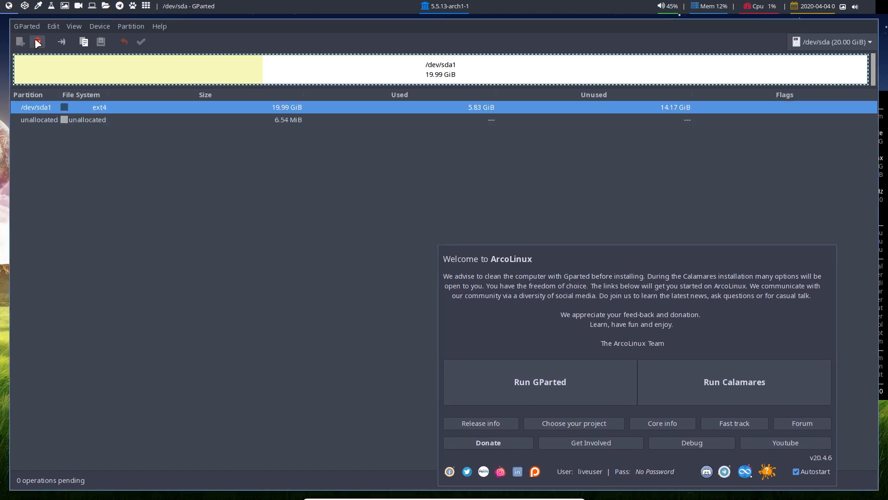
left_click(37, 42)
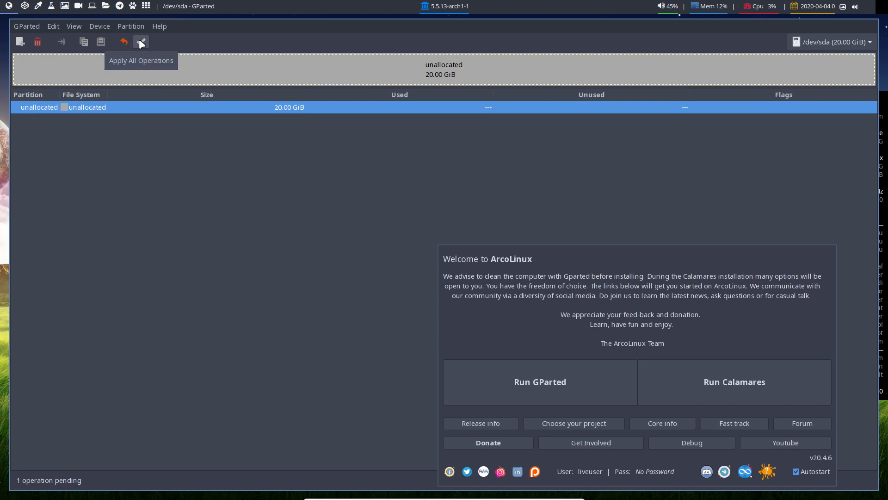
left_click(140, 42)
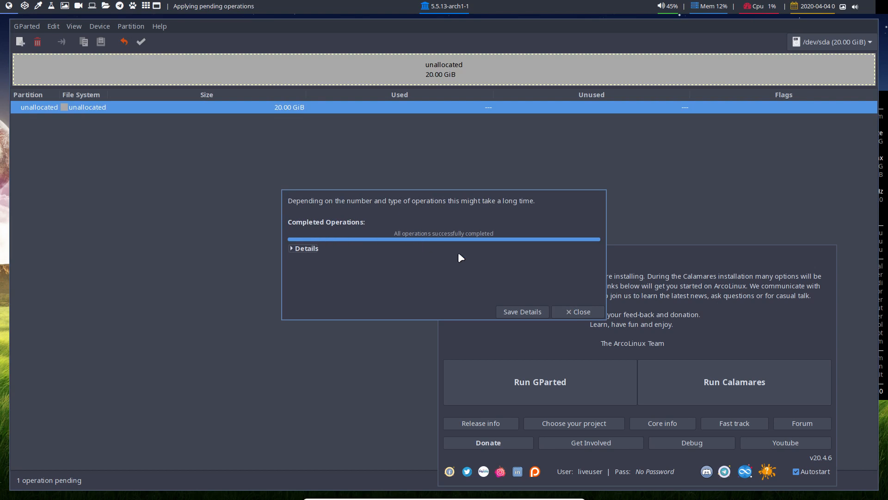
left_click(577, 311)
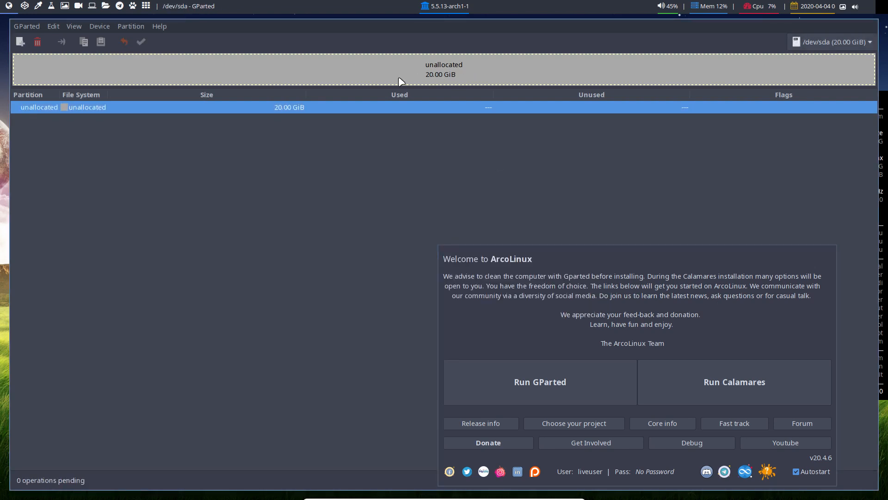
mouse_move(409, 80)
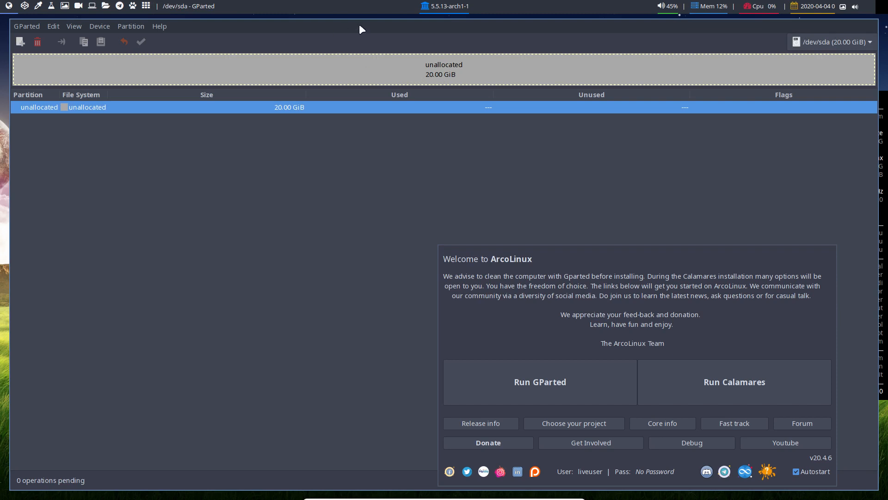
left_click(26, 25)
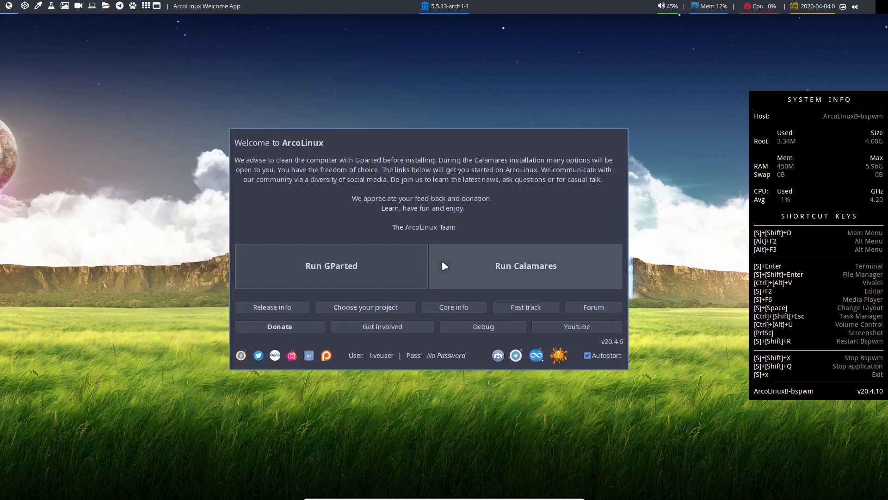
mouse_move(395, 221)
type("arco")
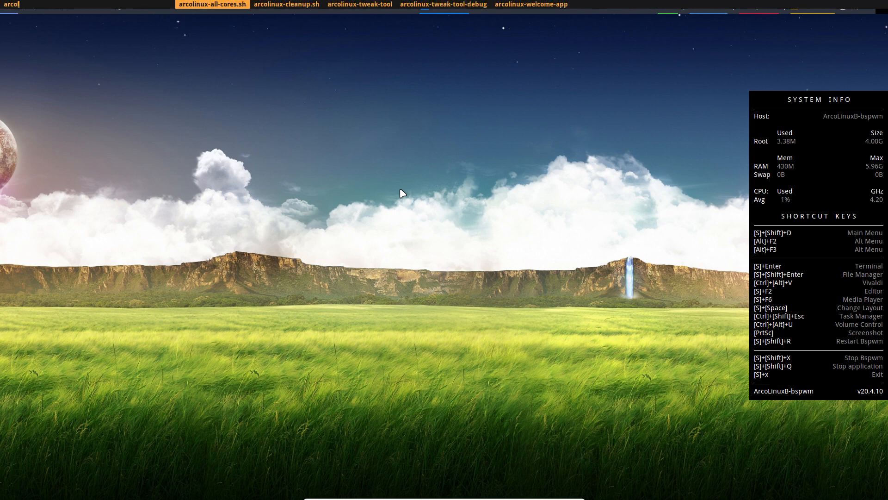
left_click(531, 3)
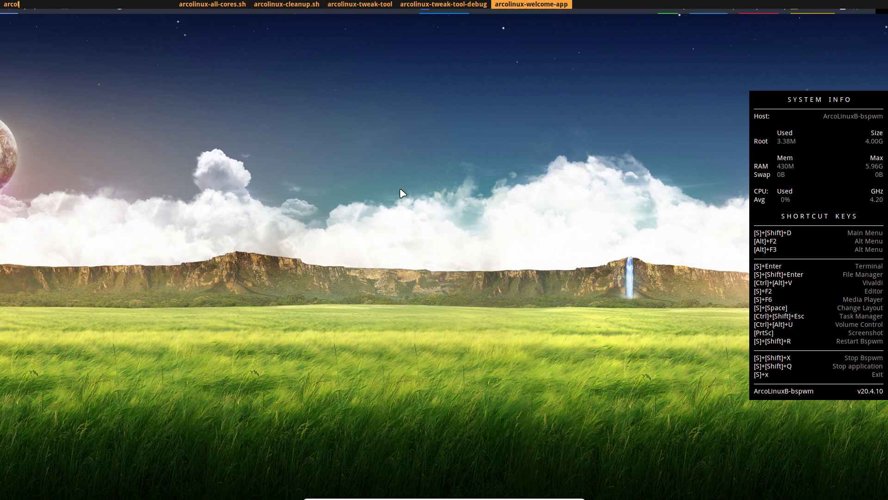
left_click(359, 4)
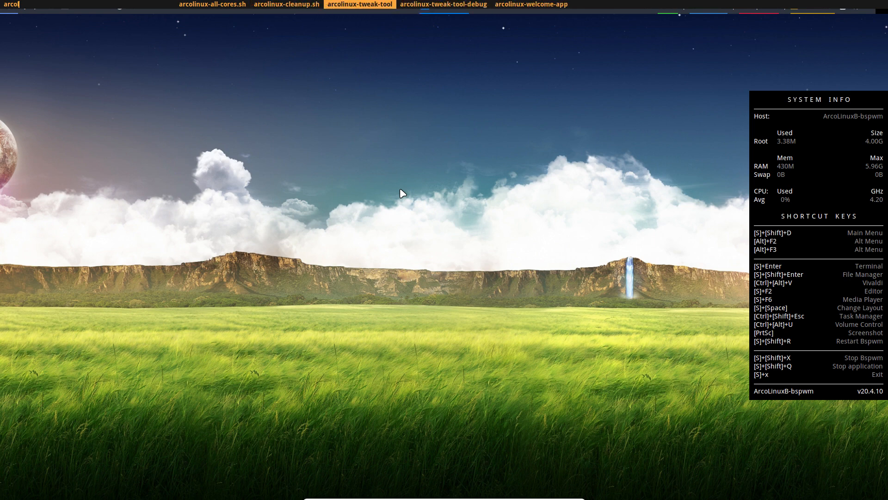
left_click(531, 4)
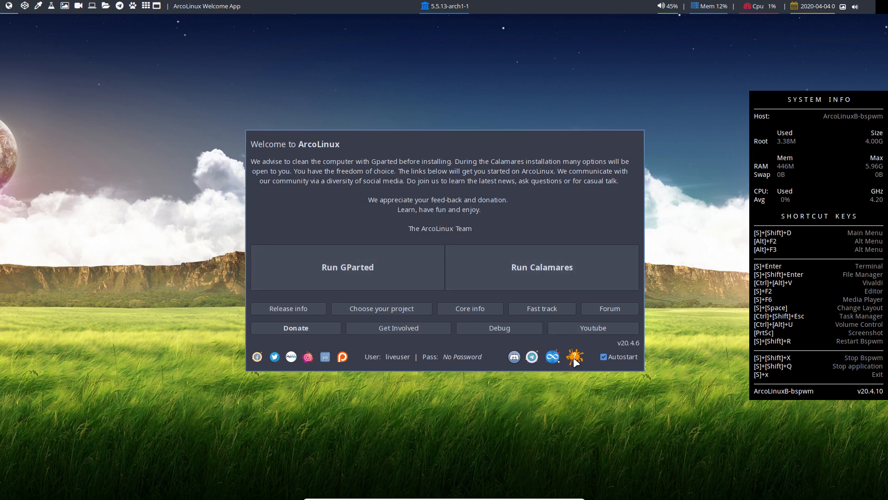
mouse_move(574, 357)
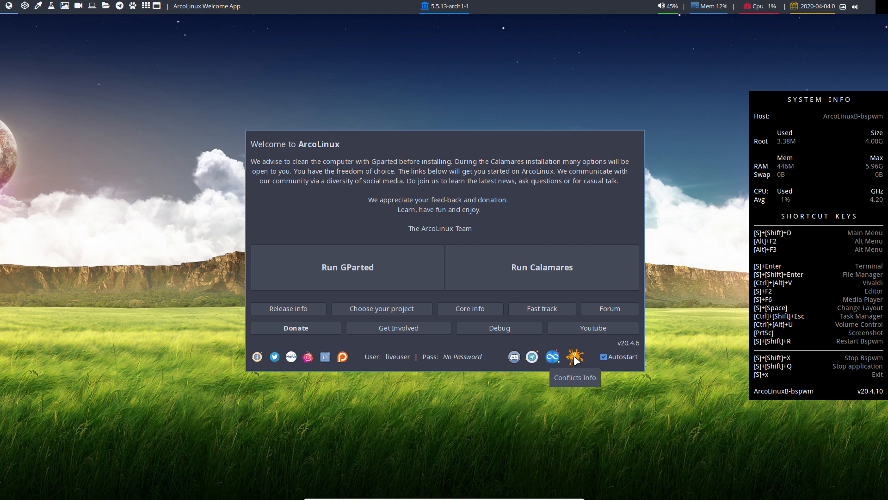
Step: Show the Welcome App's package conflict warnings list, such as xcursor-breeze versus breeze
left_click(574, 356)
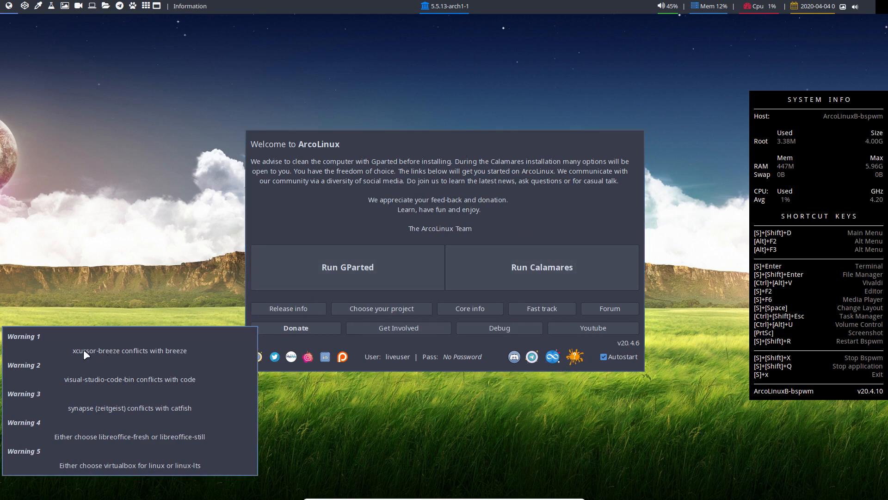
mouse_move(105, 387)
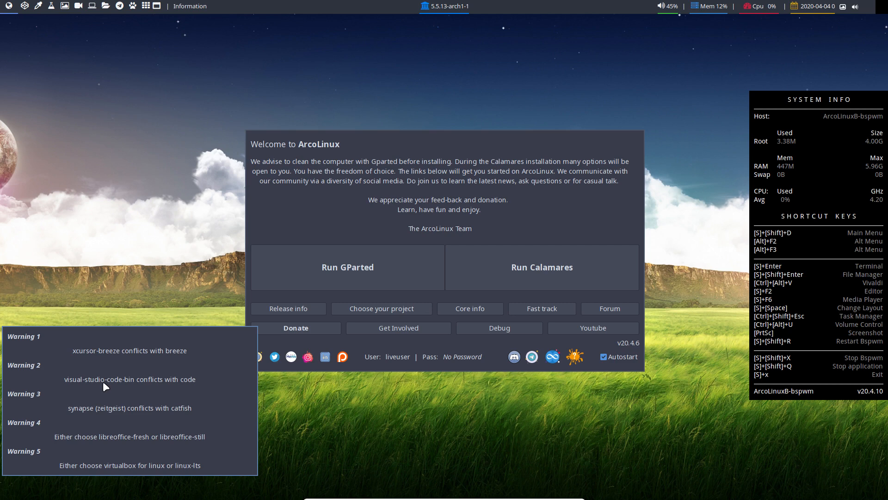
mouse_move(94, 387)
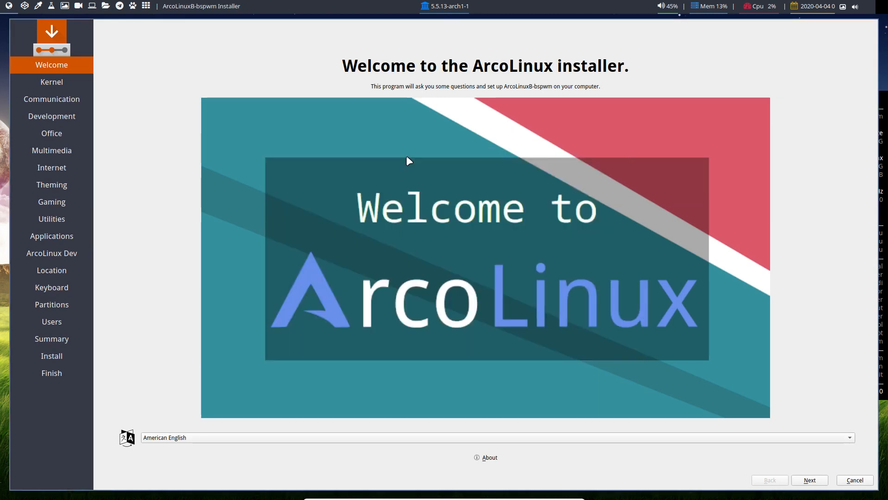
mouse_move(380, 202)
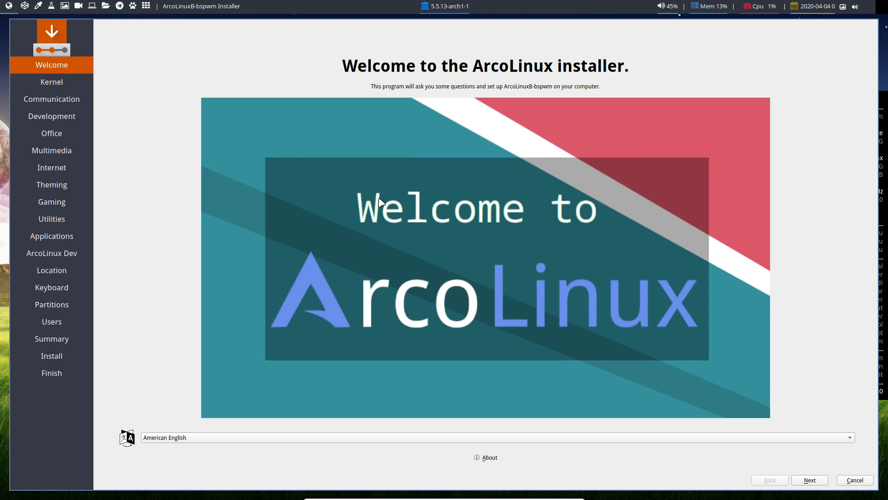
mouse_move(157, 205)
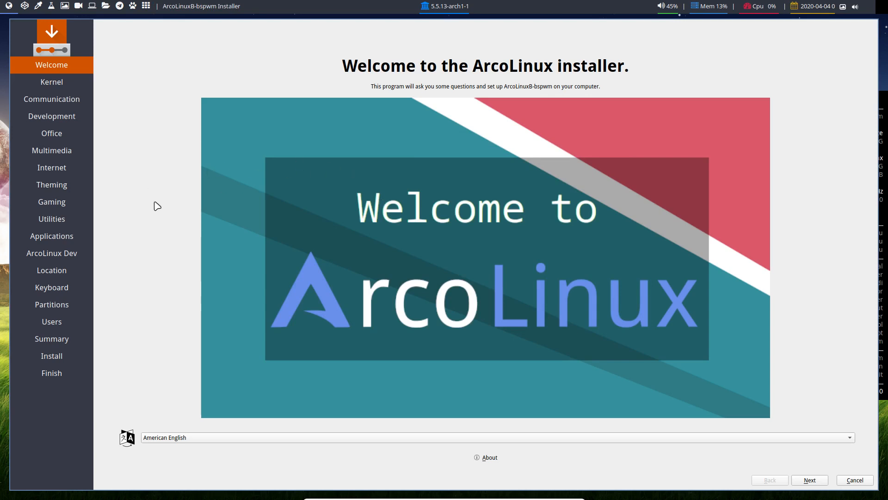
left_click(853, 480)
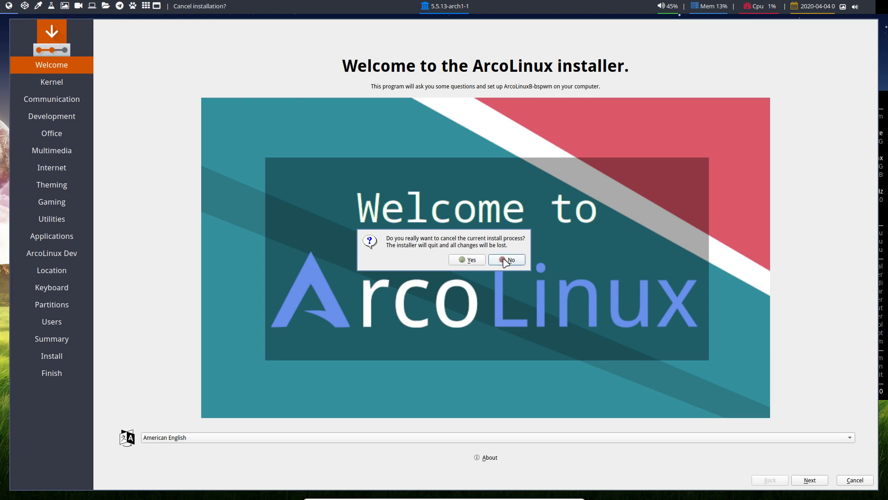
left_click(506, 259)
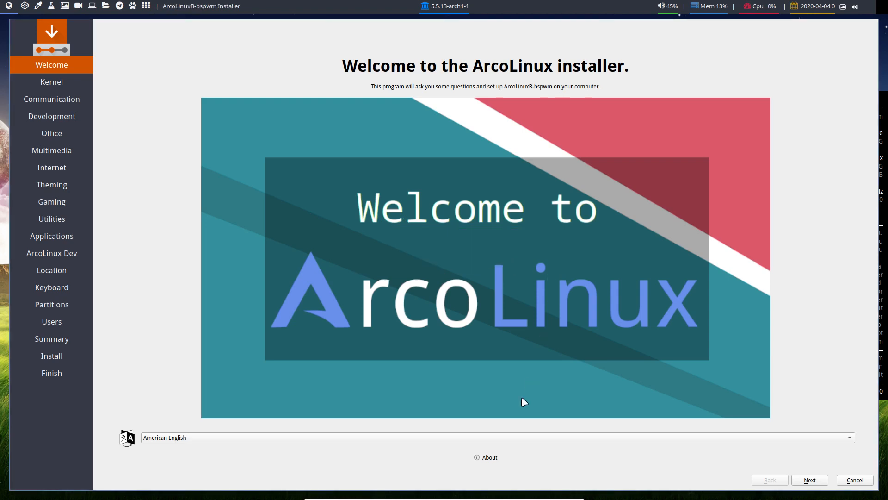
left_click(486, 457)
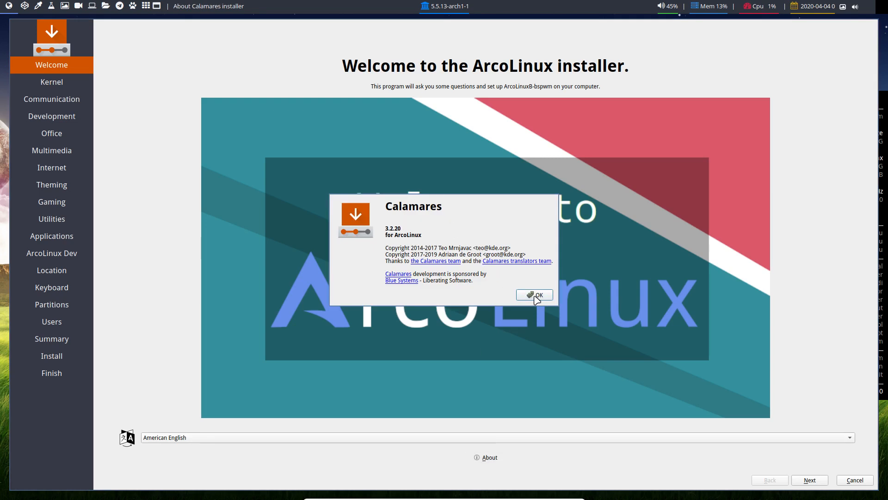
left_click(532, 295)
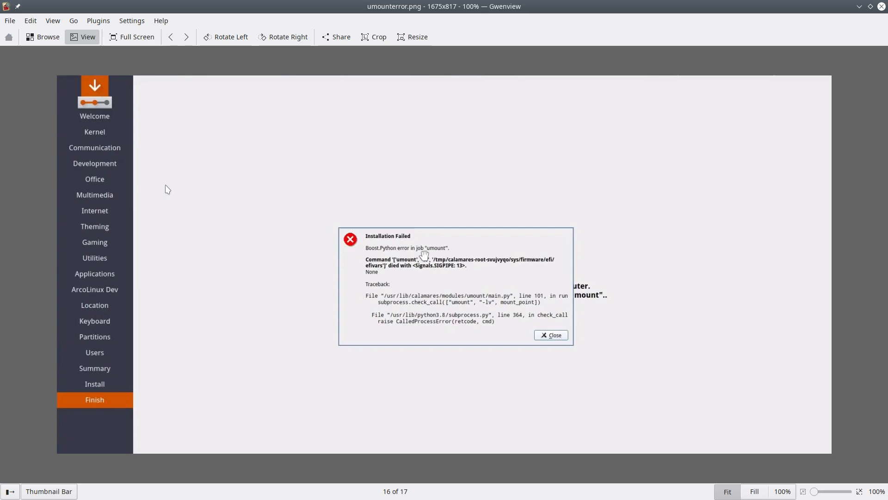
mouse_move(534, 210)
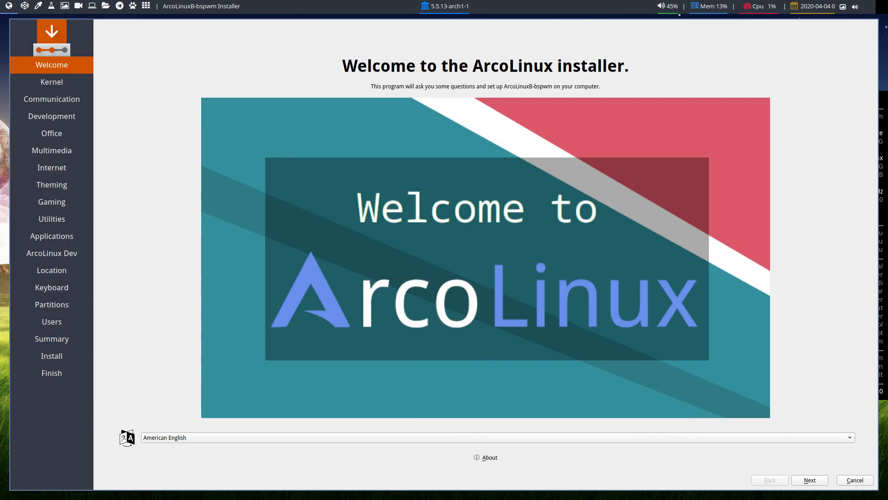
mouse_move(483, 460)
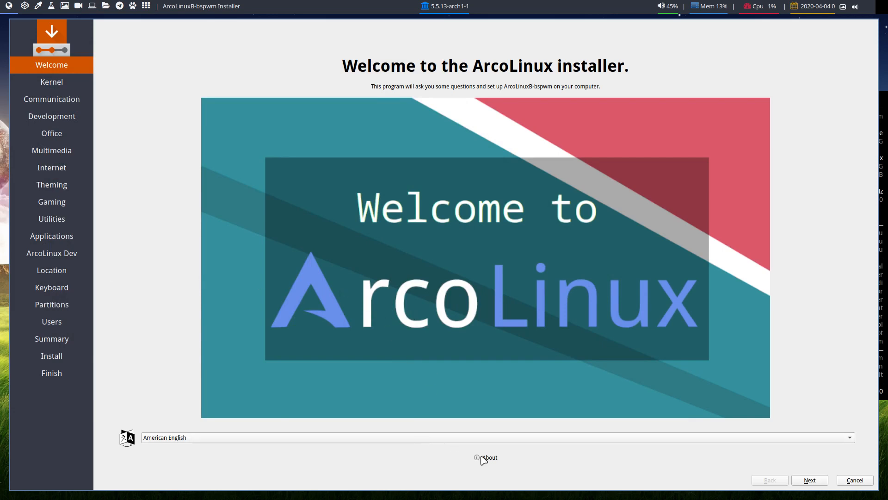
left_click(486, 457)
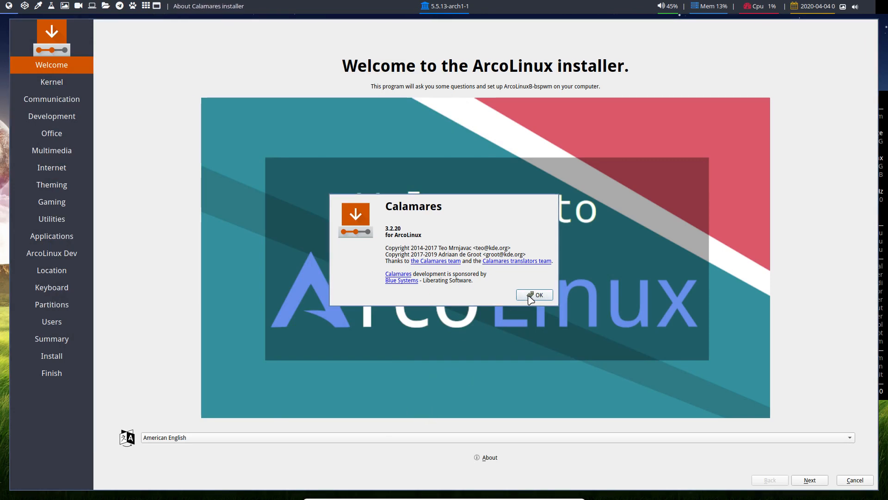
left_click(534, 295)
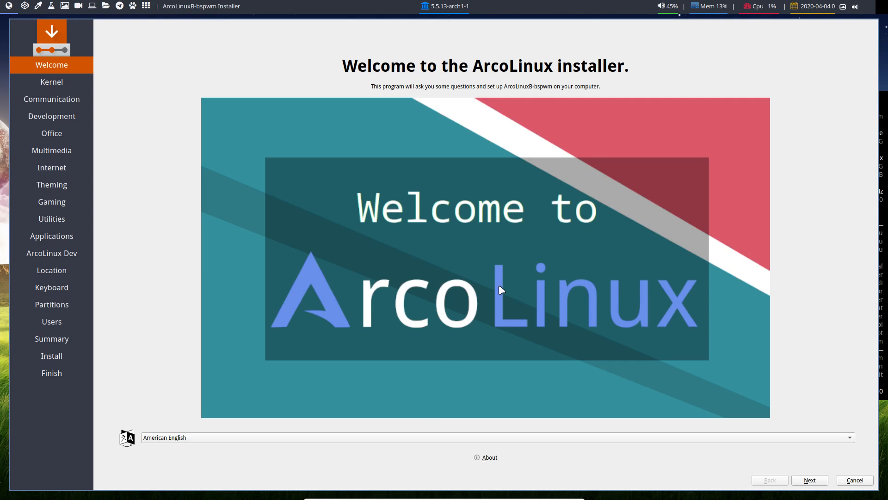
mouse_move(711, 472)
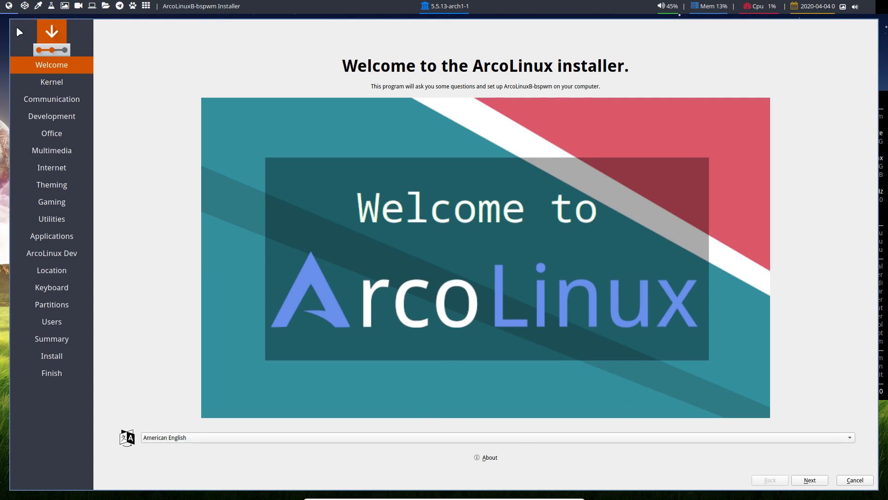
mouse_move(847, 289)
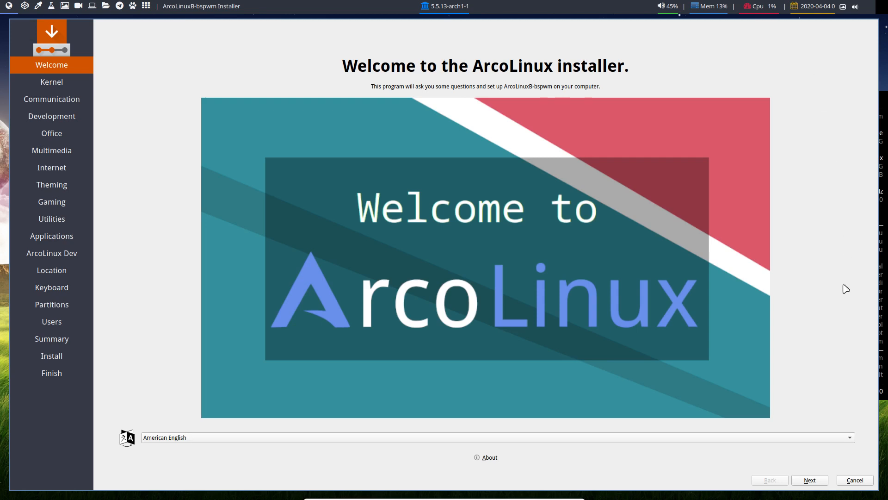
mouse_move(842, 314)
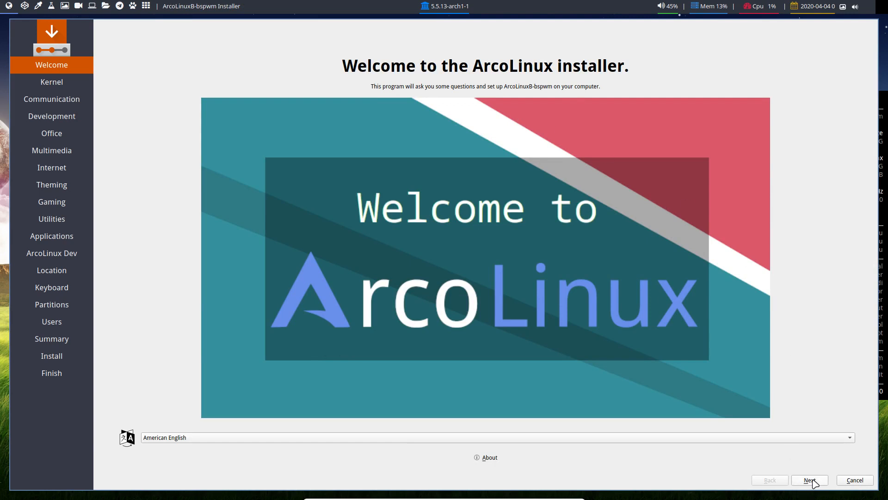
Step: Advance from the Welcome page to the Kernel selection page
left_click(808, 480)
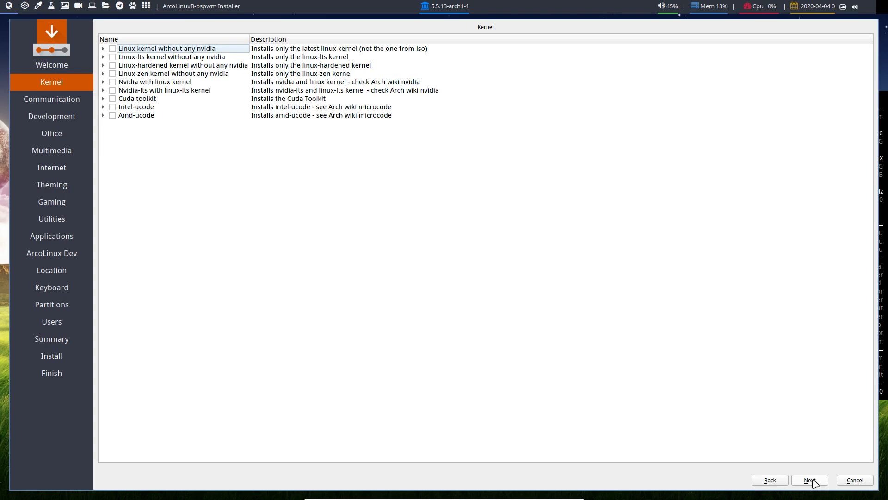
mouse_move(240, 224)
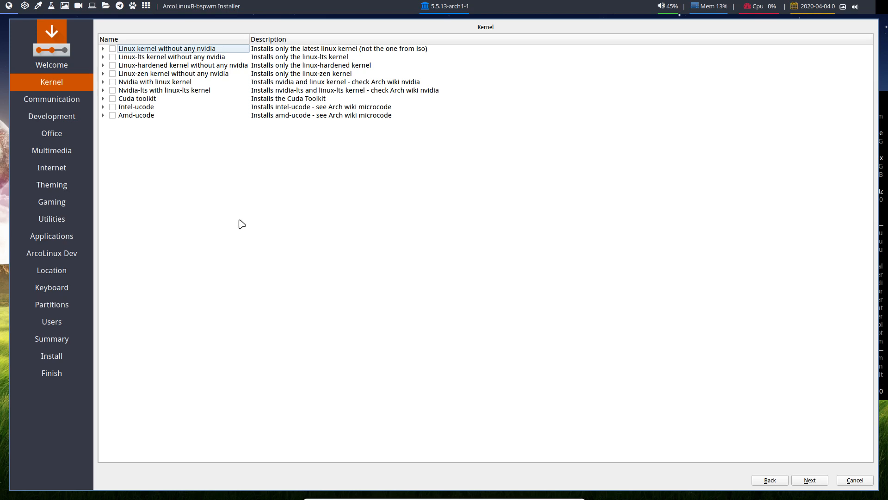
mouse_move(173, 170)
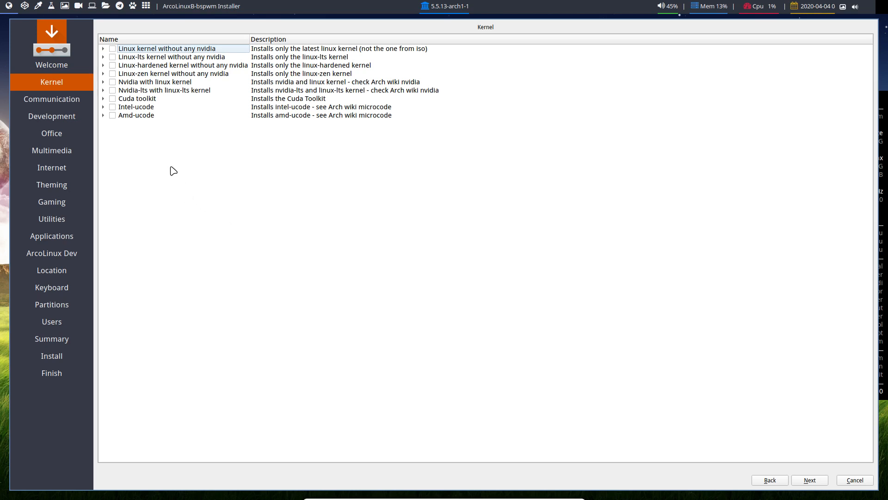
mouse_move(141, 118)
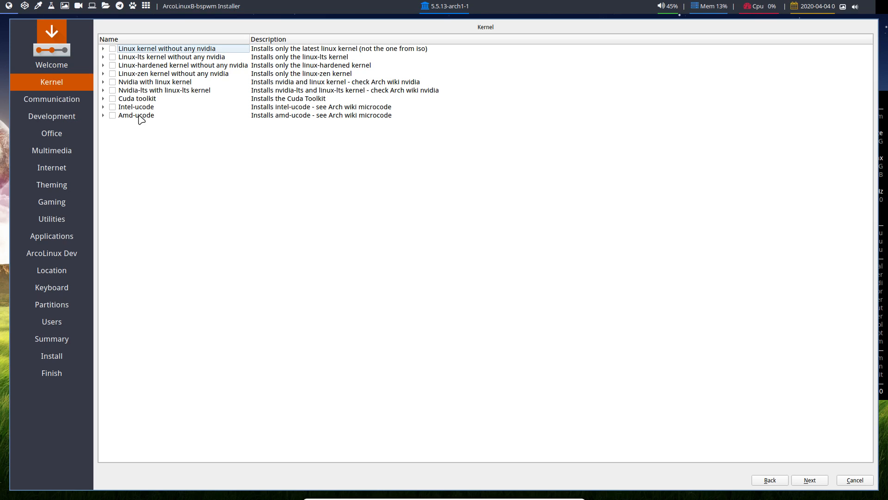
mouse_move(141, 87)
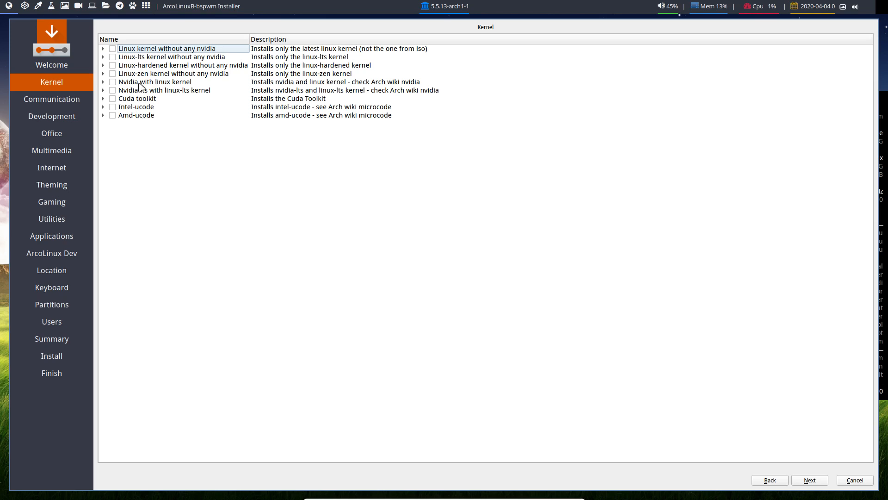
mouse_move(399, 255)
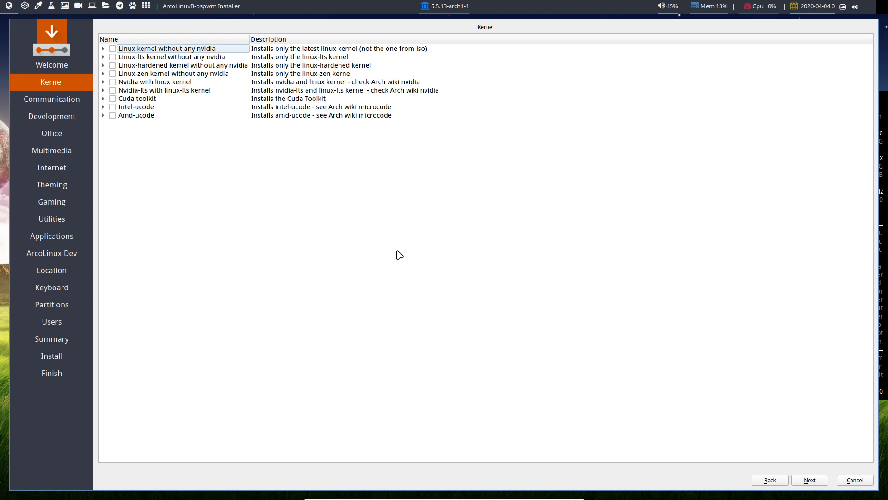
Step: Review the Communication packages, inspecting teams and whatsapp-nativefier, without ticking any
left_click(51, 99)
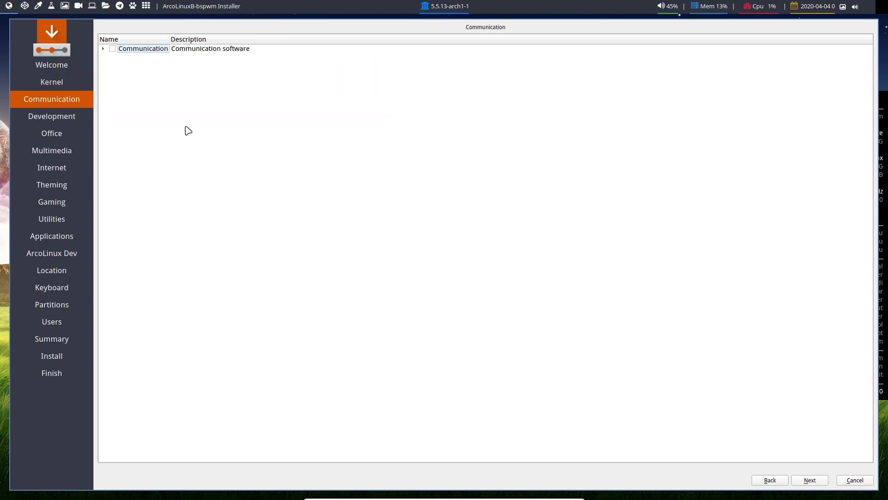
left_click(103, 48)
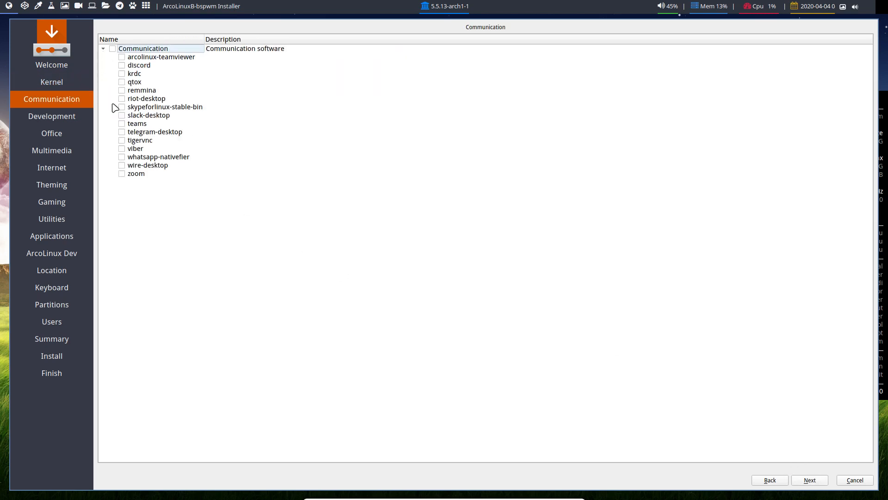
left_click(137, 124)
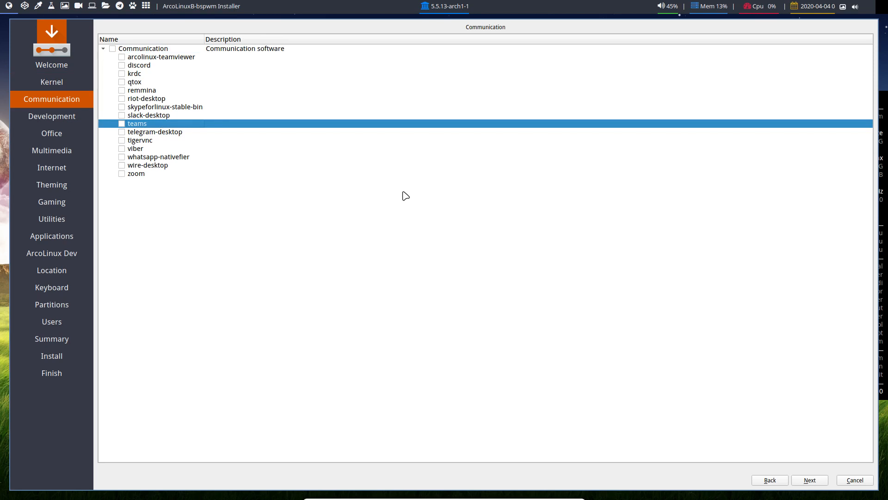
left_click(159, 157)
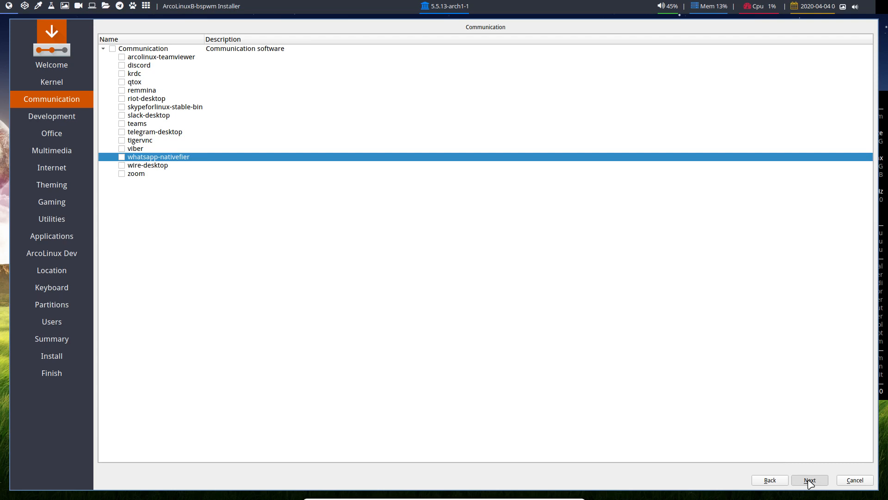
Step: Move to the Development page and expand its package list
left_click(52, 116)
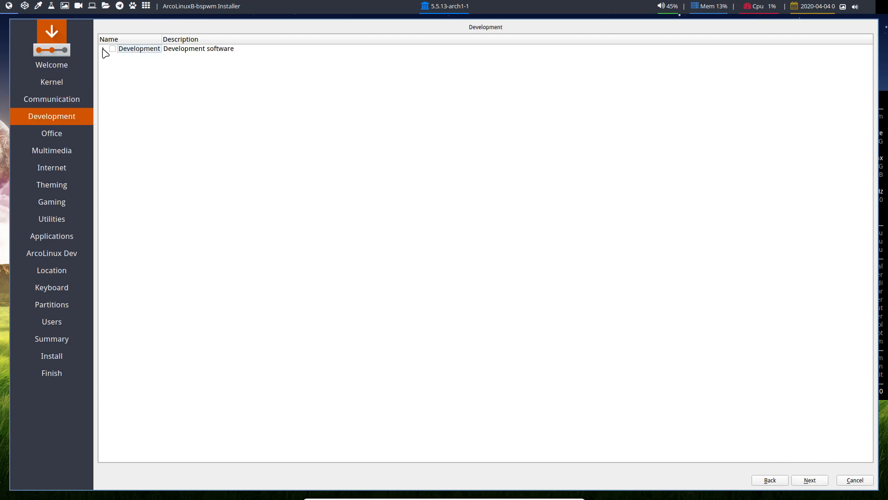
left_click(104, 48)
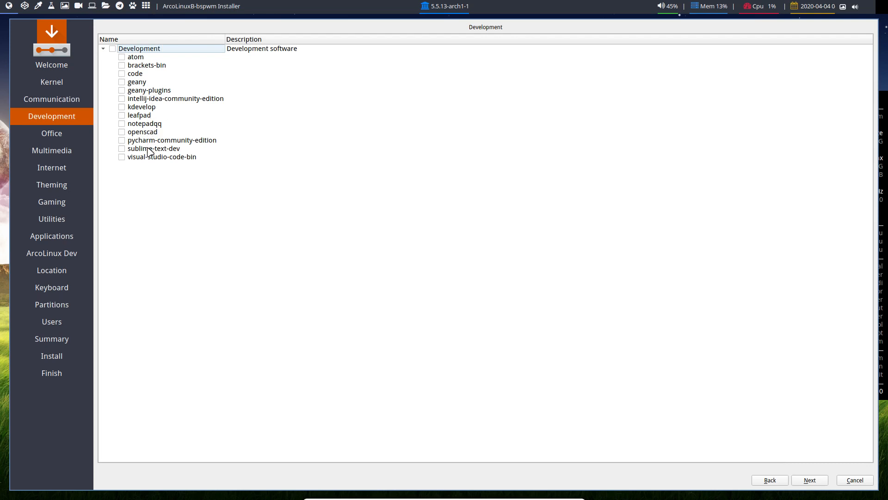
mouse_move(182, 164)
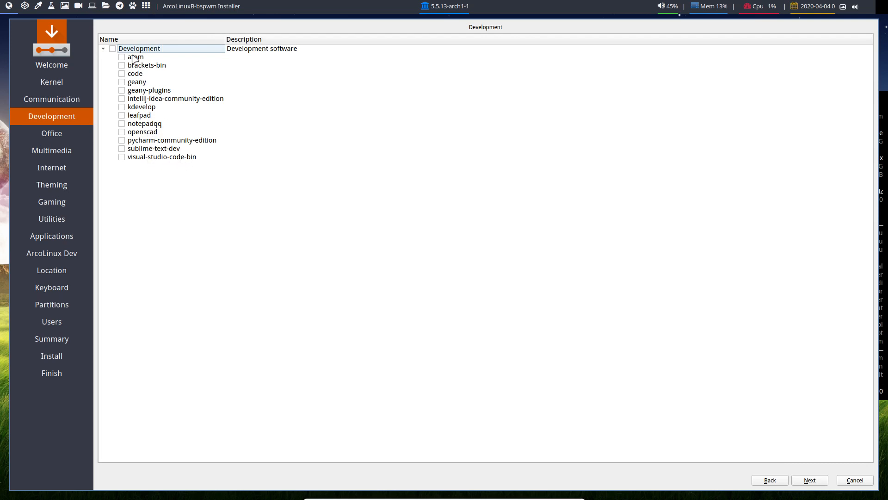
mouse_move(167, 164)
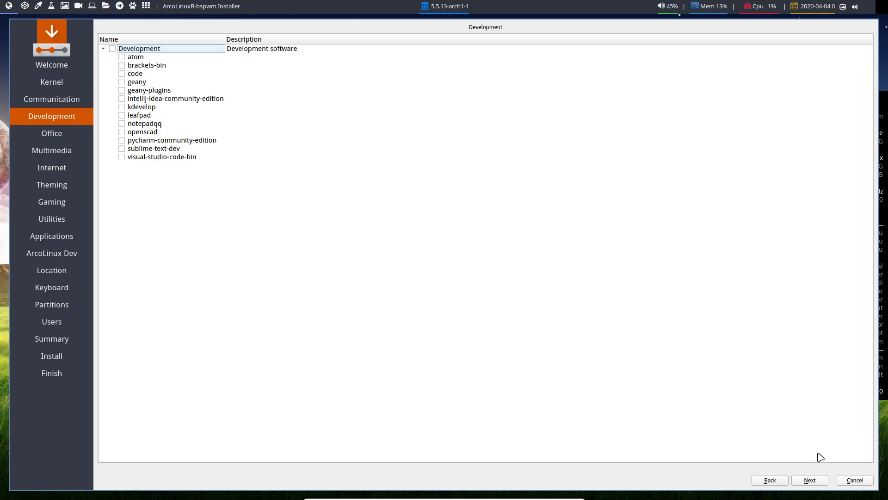
Step: Move from Development to the Office software page, leaving Development unticked
left_click(52, 133)
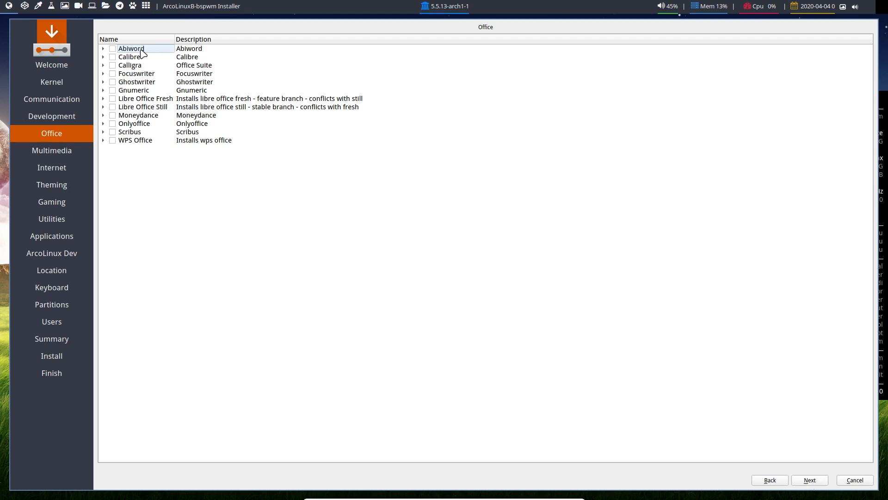
mouse_move(148, 146)
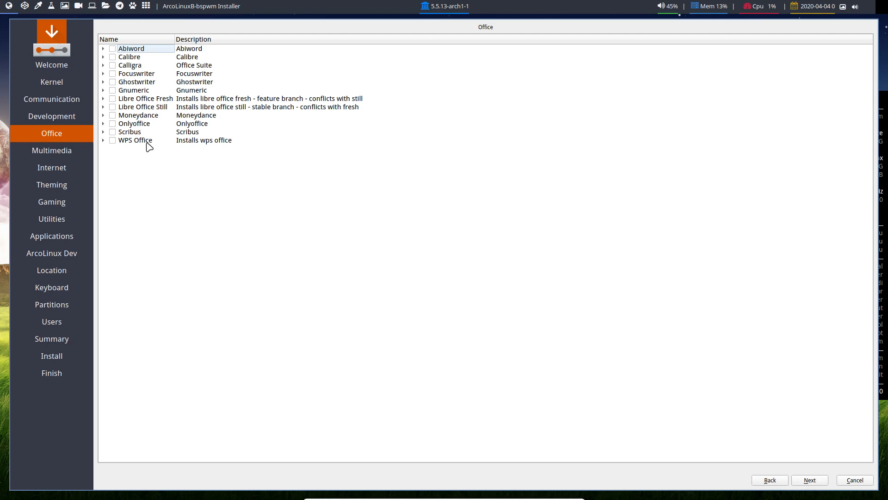
mouse_move(145, 70)
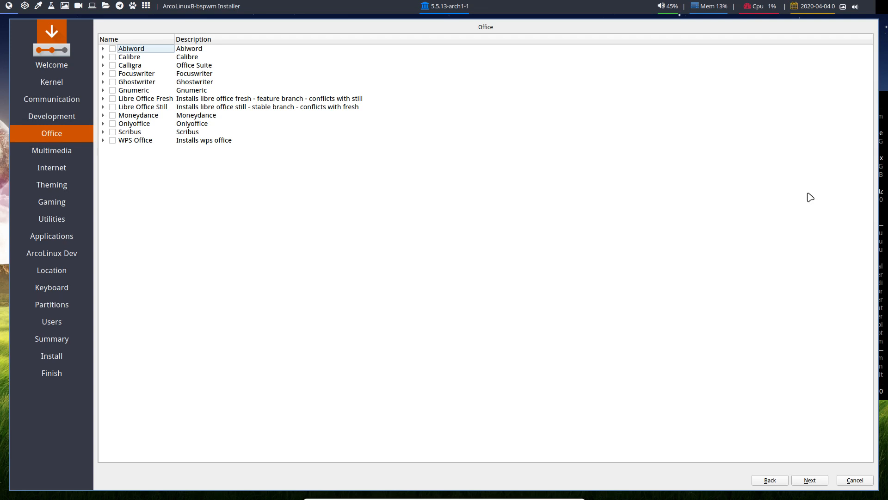
mouse_move(809, 195)
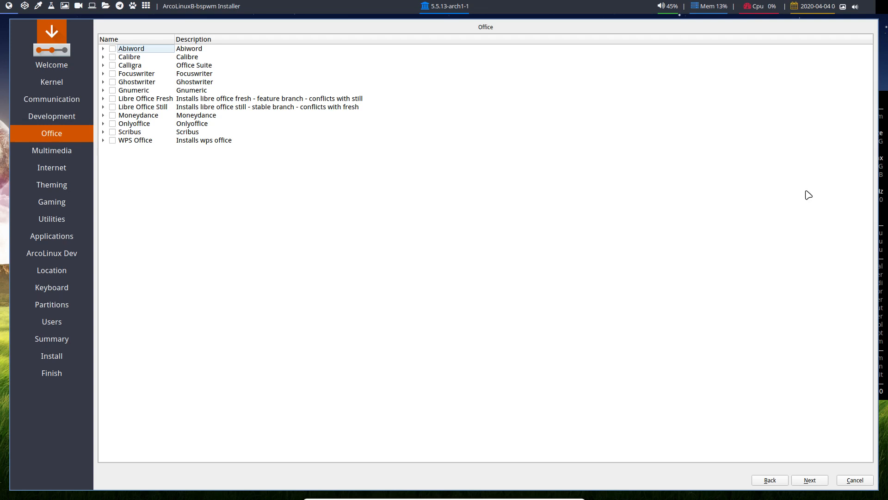
mouse_move(153, 142)
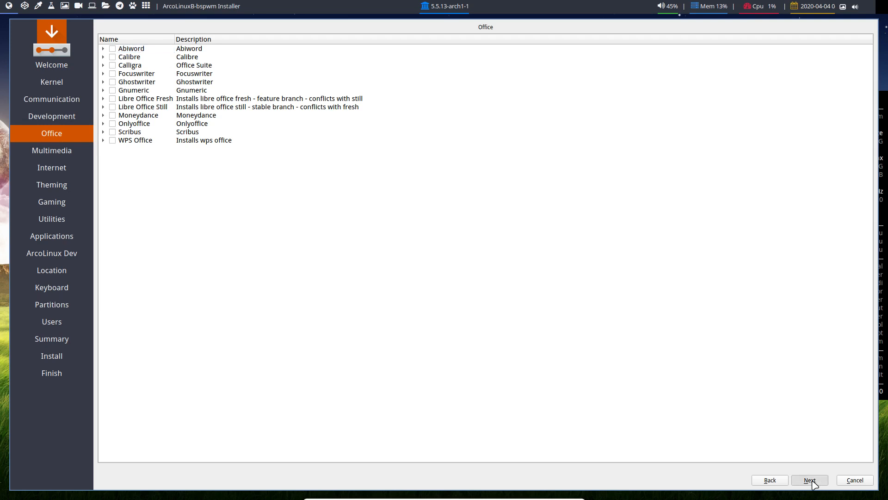
Step: Browse the Multimedia list (obs-studio, spotify) unticked, then continue past Internet
left_click(51, 150)
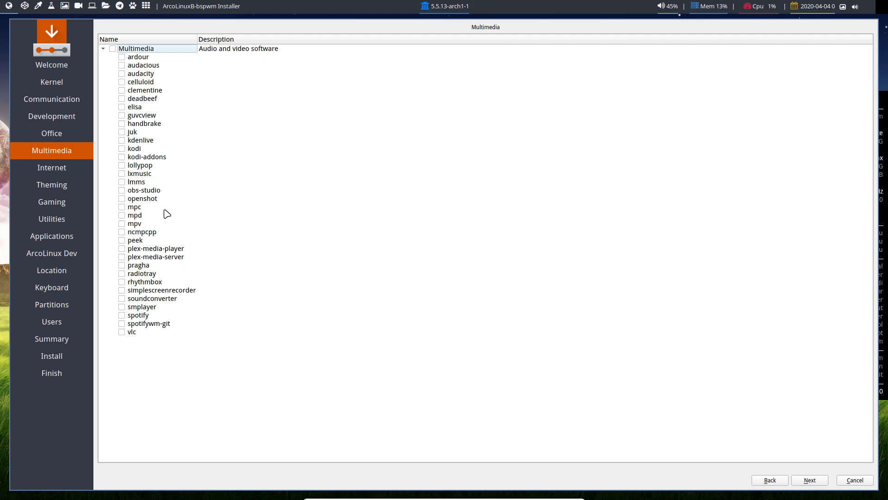
left_click(144, 190)
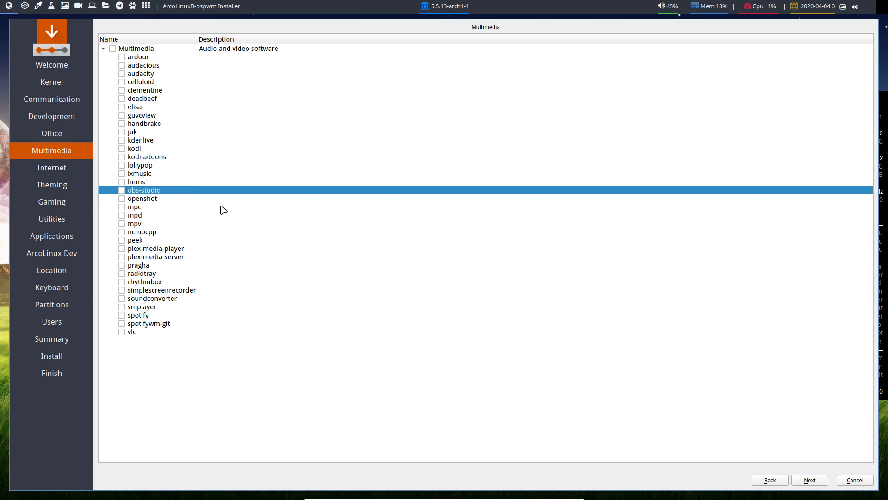
mouse_move(221, 221)
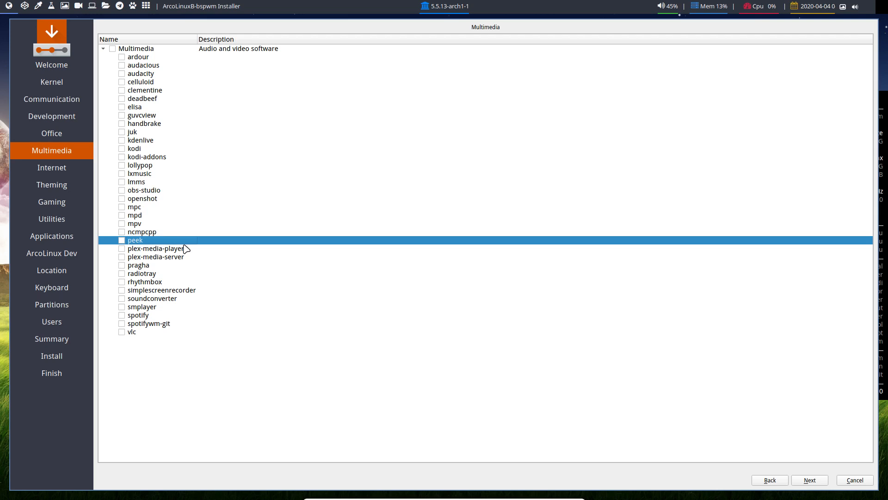
left_click(138, 315)
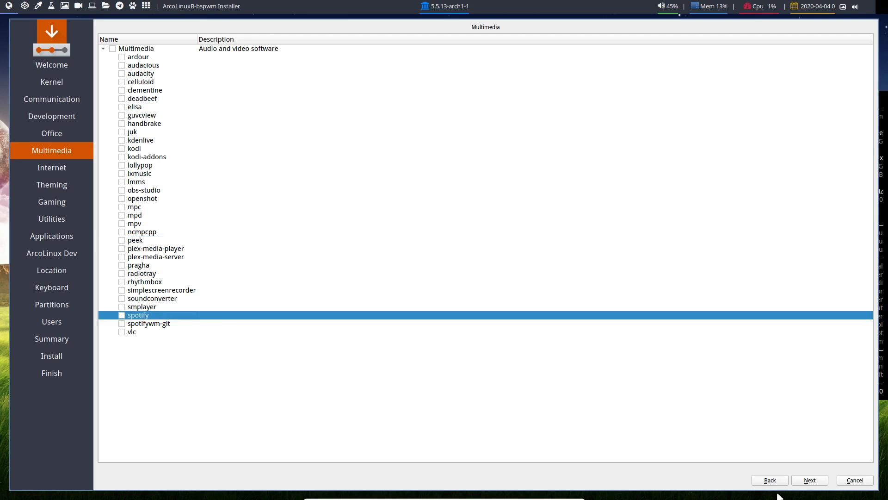
left_click(52, 168)
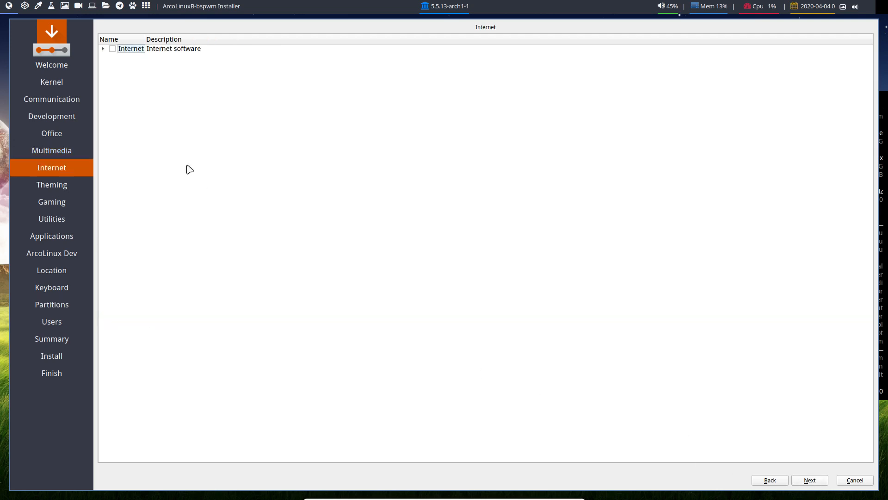
Step: Review the expanded Theming list including breeze, leaving it unticked, and reach Gaming
left_click(103, 48)
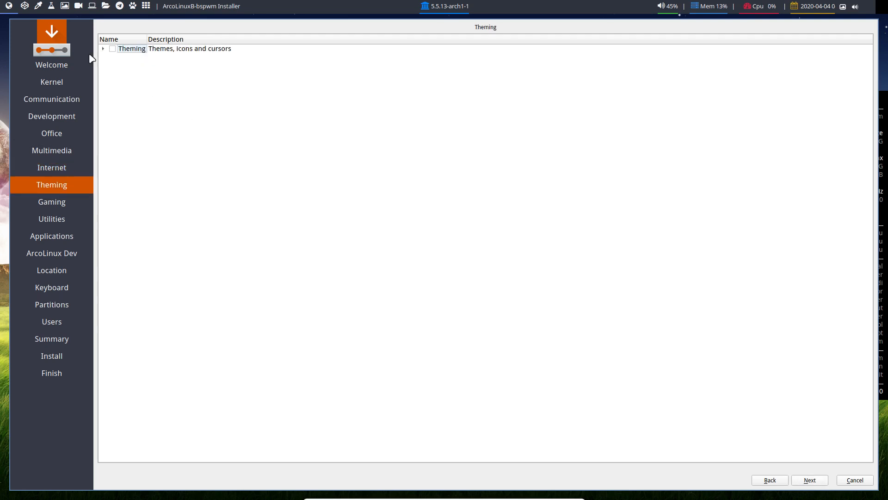
left_click(102, 48)
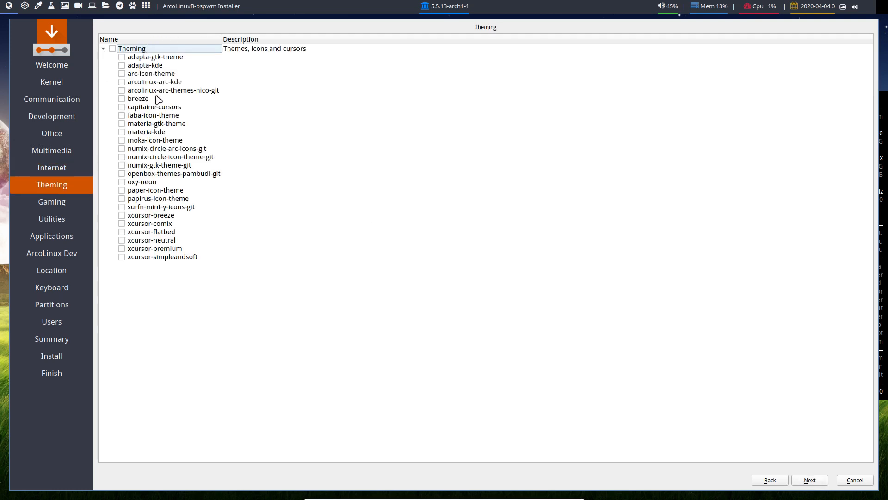
left_click(138, 99)
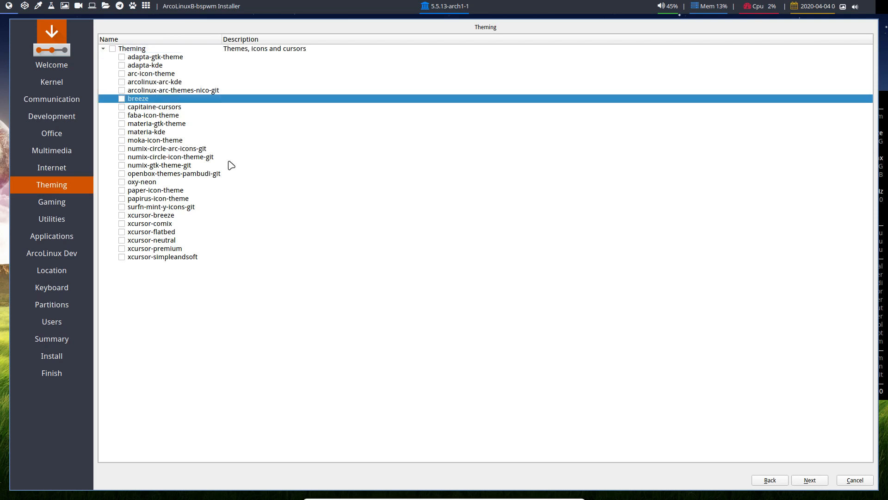
left_click(150, 216)
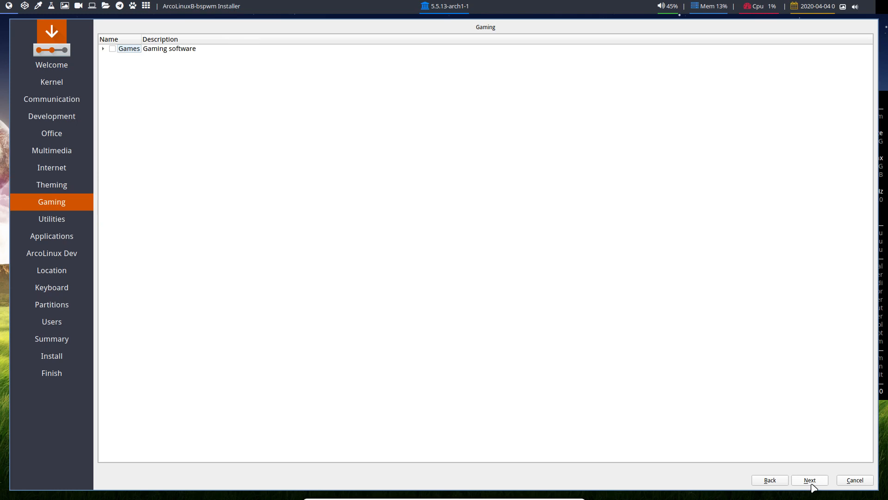
Step: Browse the expanded Games list including arcolinux-meta-steam unticked, then continue to Utilities
left_click(103, 48)
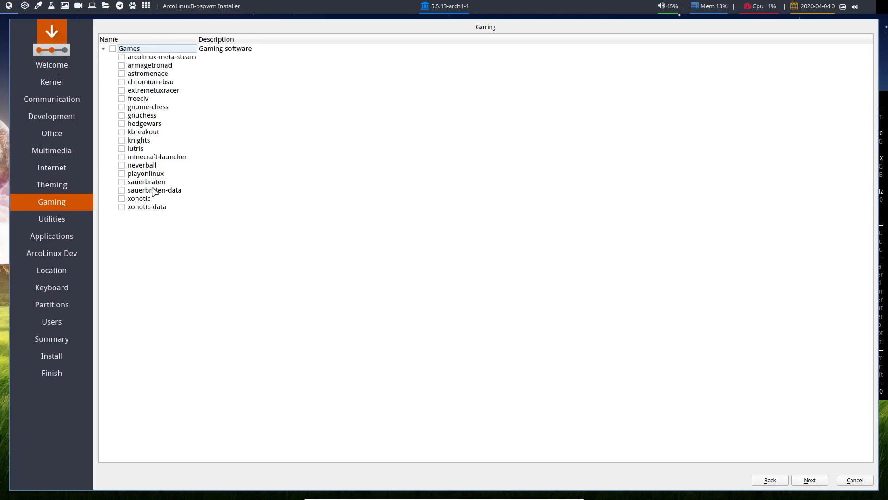
mouse_move(270, 254)
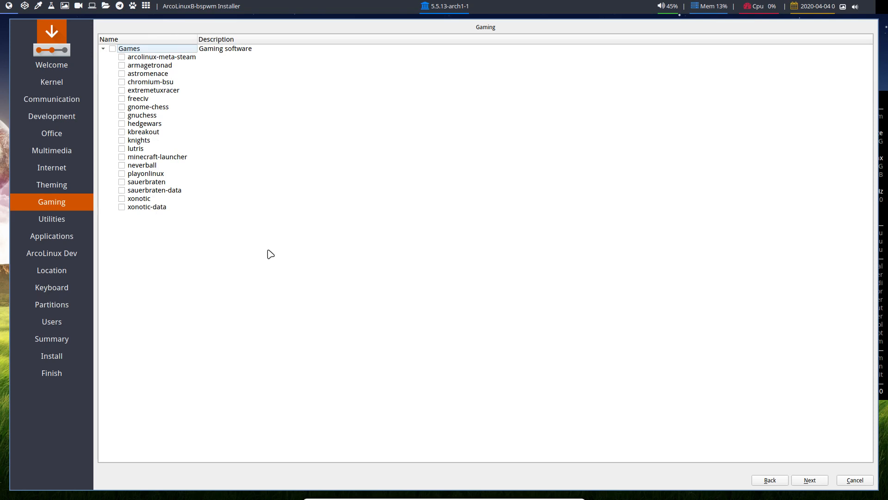
mouse_move(234, 200)
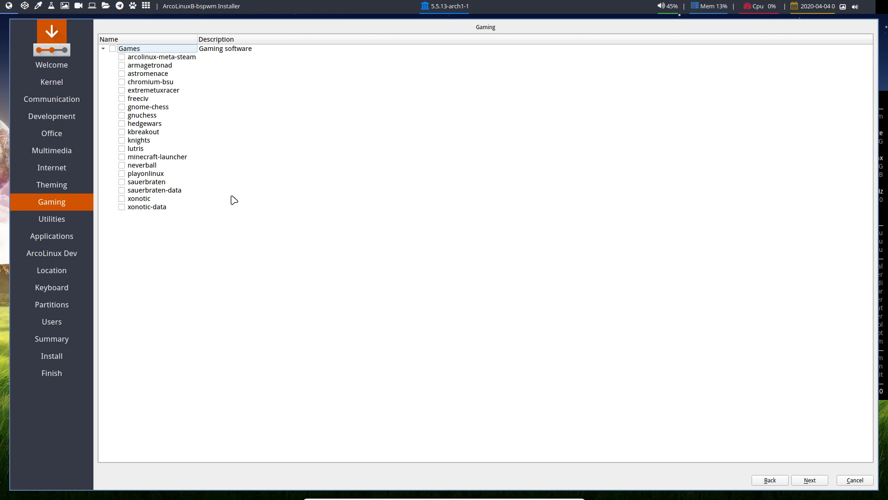
left_click(162, 57)
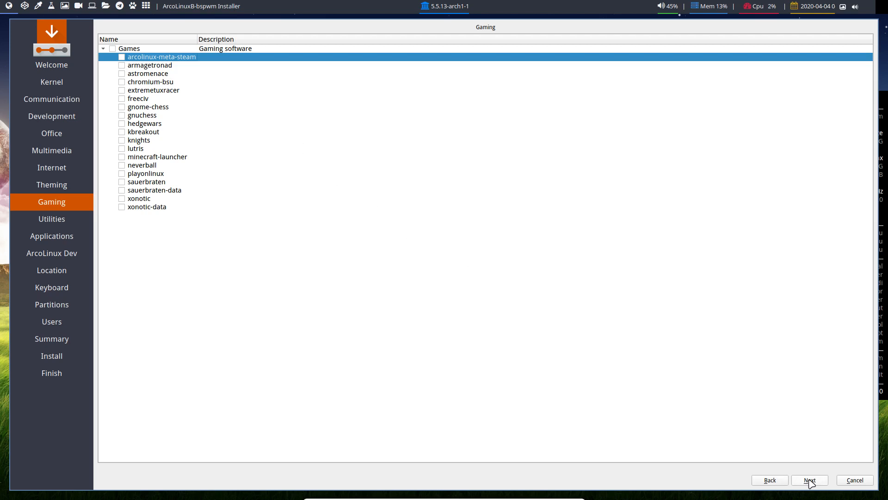
mouse_move(832, 486)
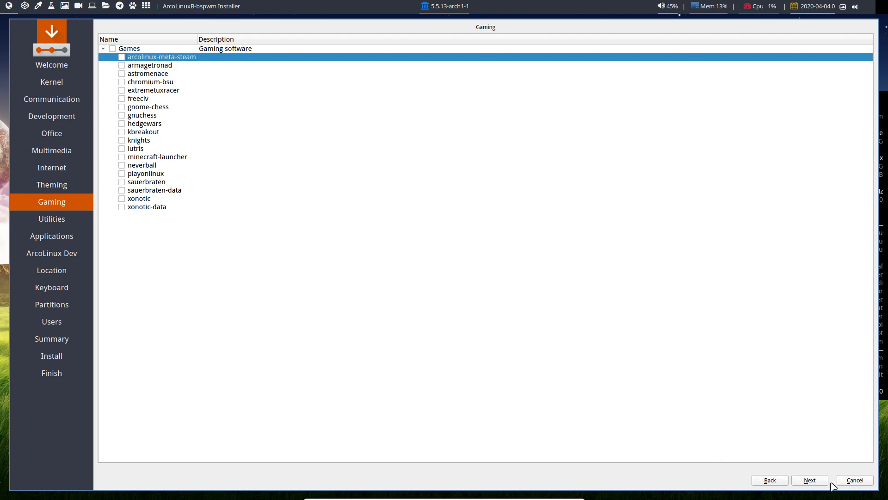
left_click(50, 218)
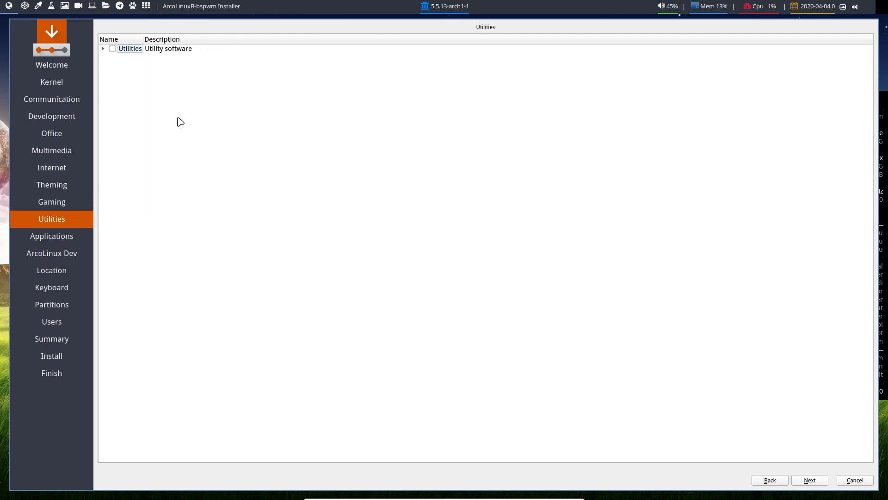
Step: Browse the expanded Utilities list including putty unticked, then continue to Applications
left_click(102, 48)
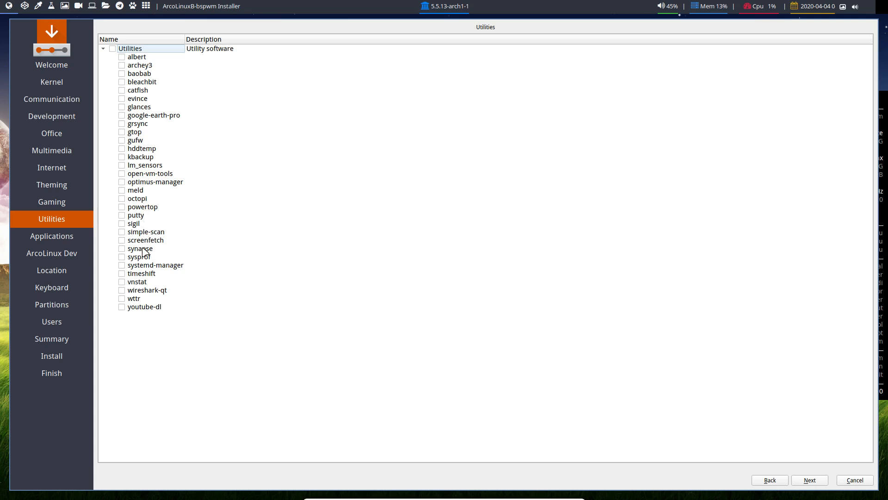
mouse_move(158, 322)
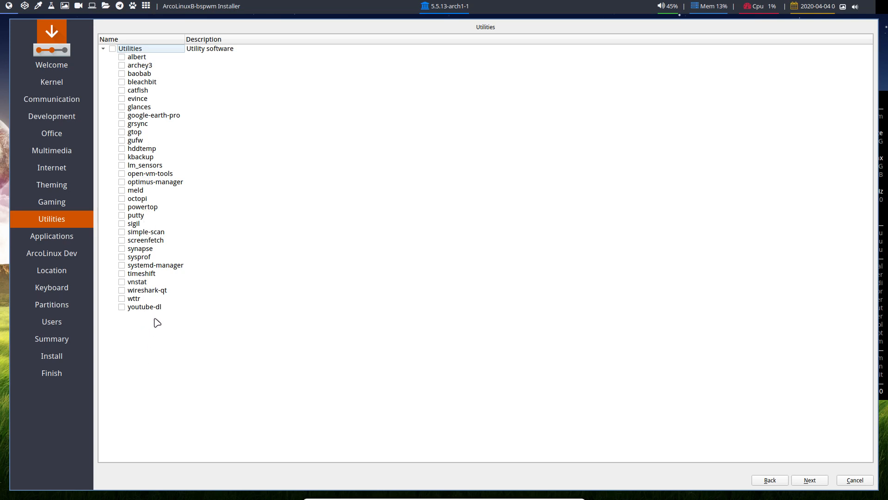
mouse_move(144, 174)
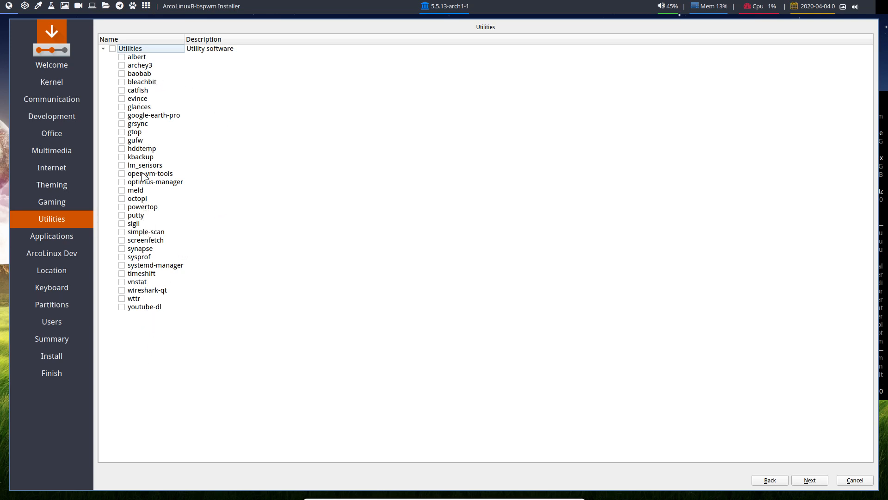
mouse_move(752, 463)
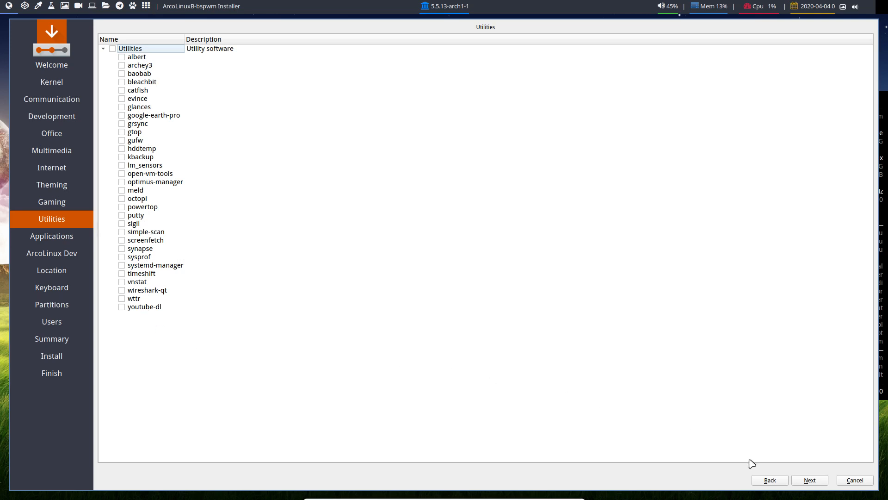
mouse_move(195, 233)
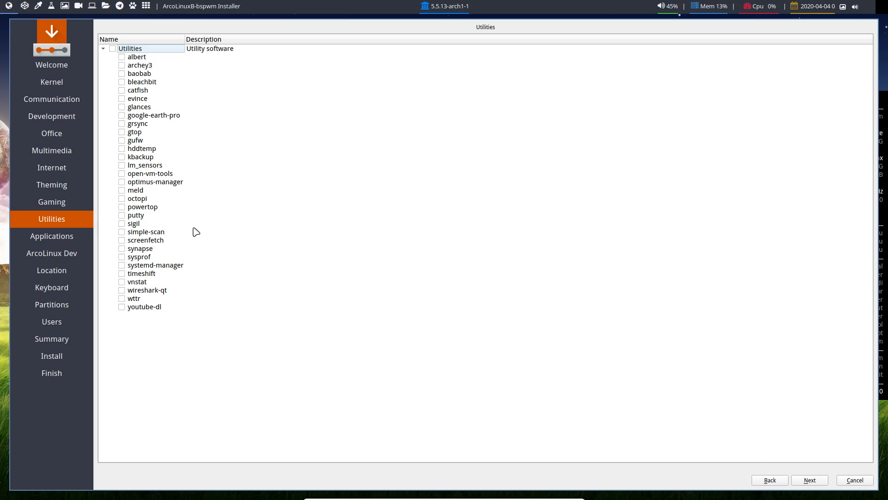
left_click(136, 214)
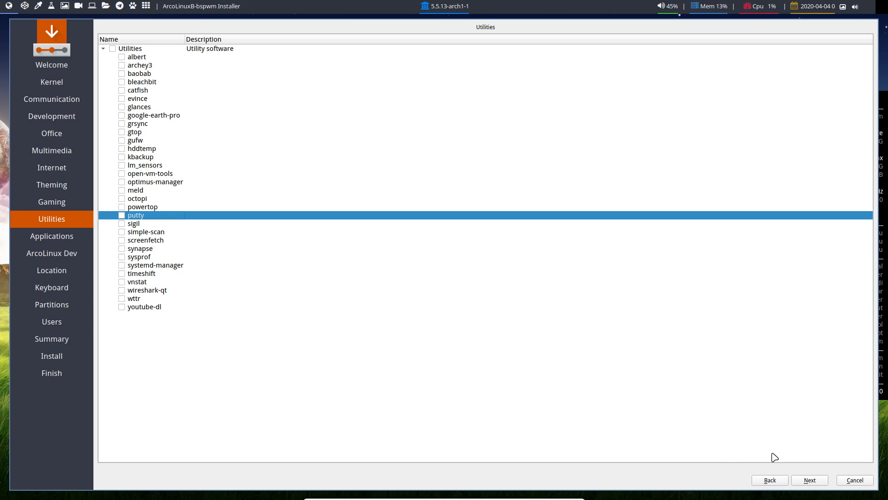
left_click(52, 236)
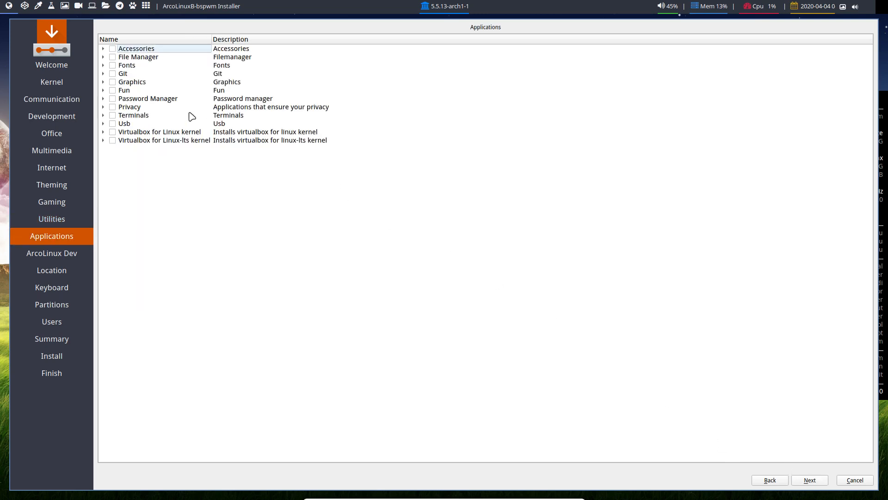
Step: Expand the Accessories, File Manager, Git, Privacy and Usb application groups without ticking anything
left_click(102, 48)
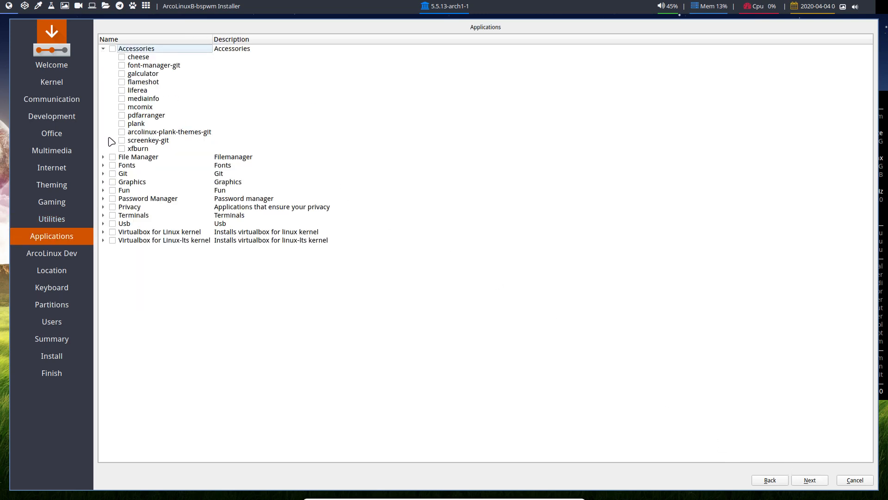
left_click(103, 157)
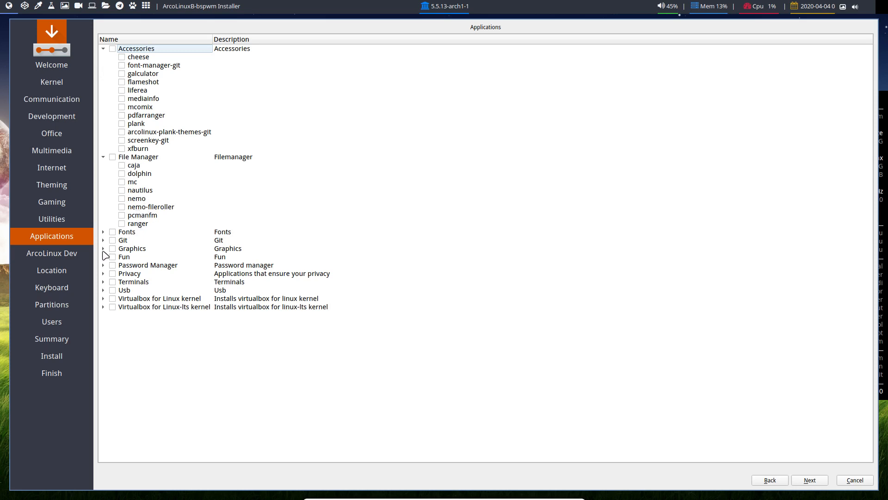
left_click(103, 240)
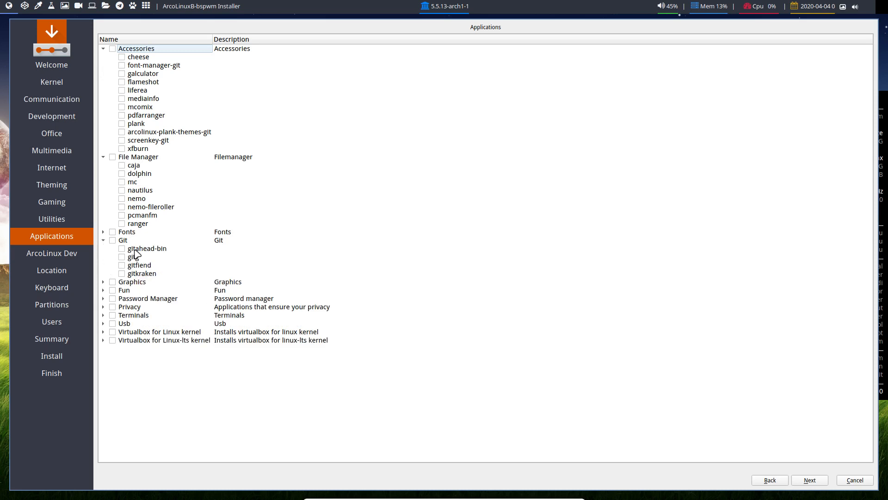
mouse_move(132, 353)
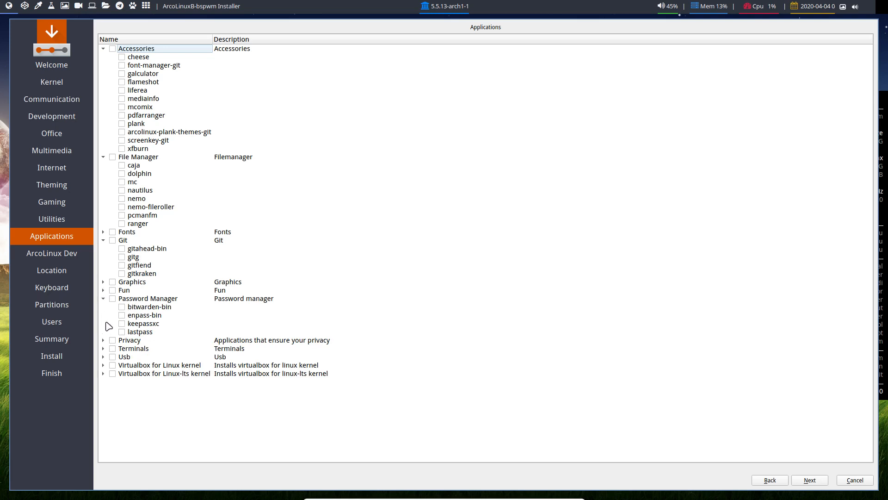
left_click(102, 339)
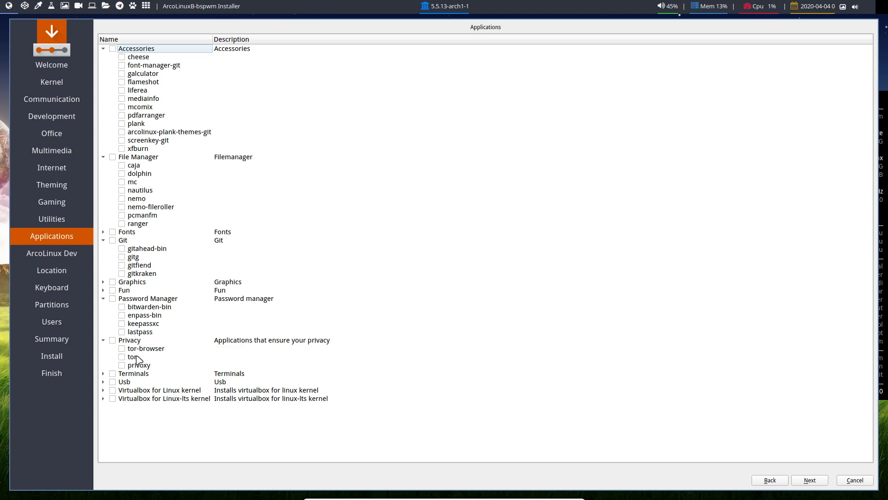
left_click(103, 381)
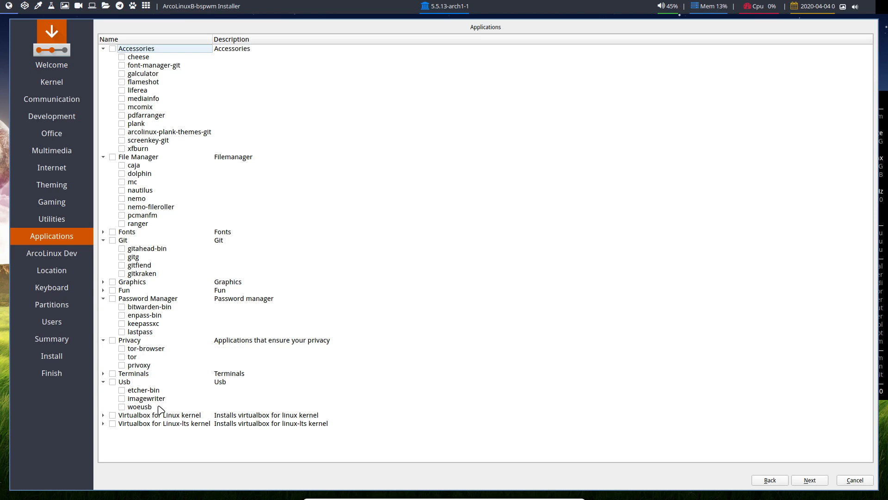
Step: Inspect the Usb group entries, including imagewriter and woeusb, leaving them unticked
left_click(144, 389)
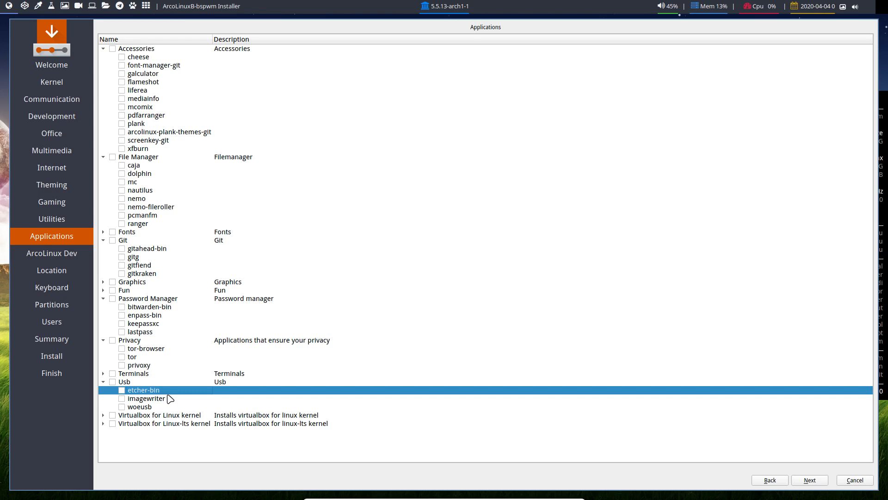
mouse_move(184, 397)
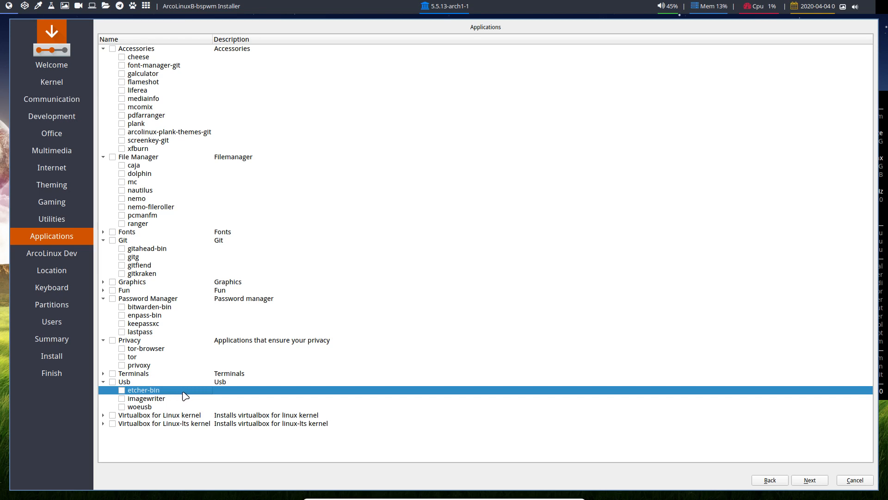
left_click(145, 398)
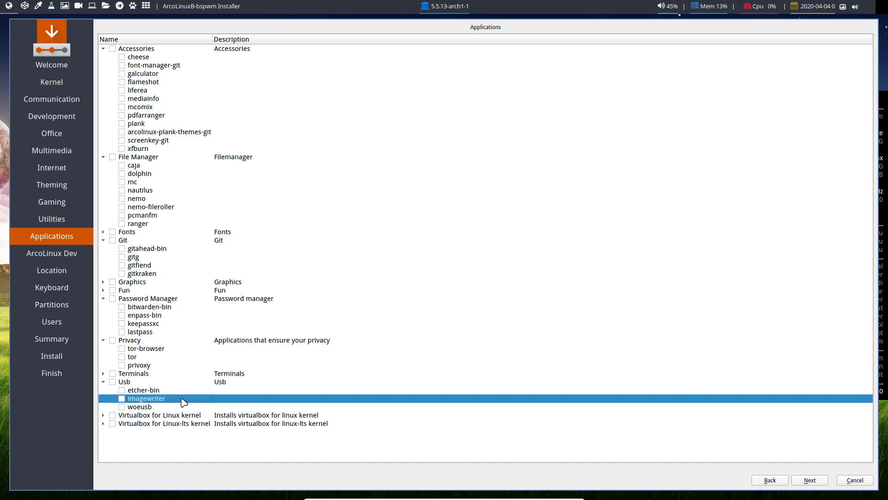
left_click(139, 406)
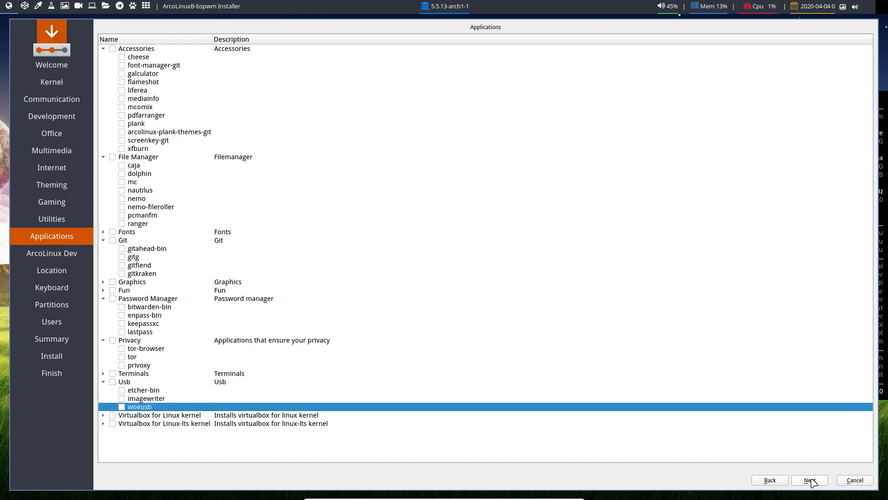
Step: Tick every package in the ArcoLinux Dev group and continue to the Location page
left_click(52, 253)
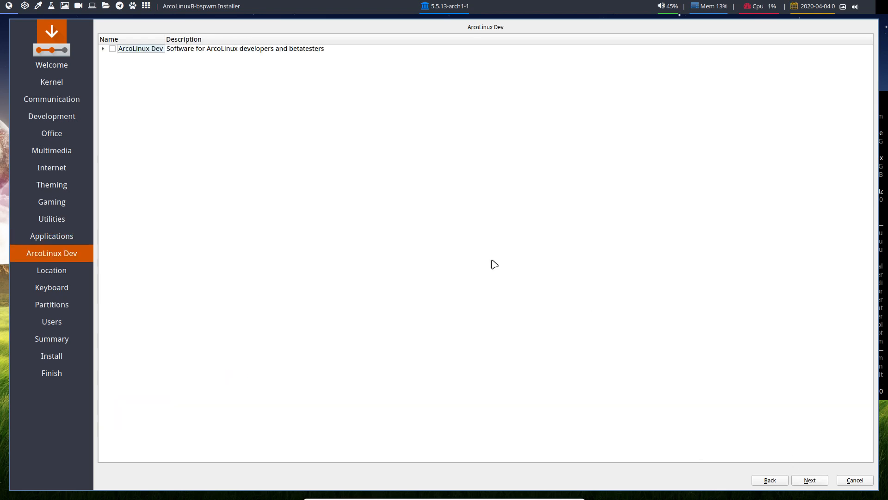
left_click(103, 48)
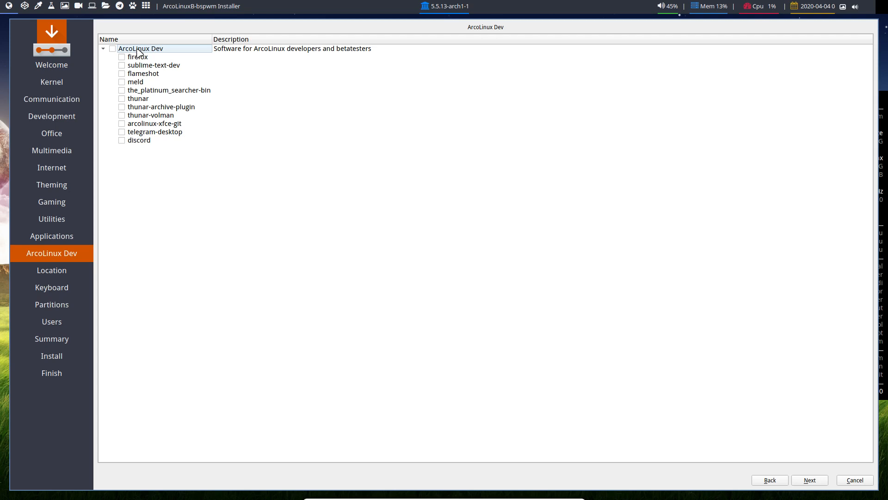
left_click(112, 49)
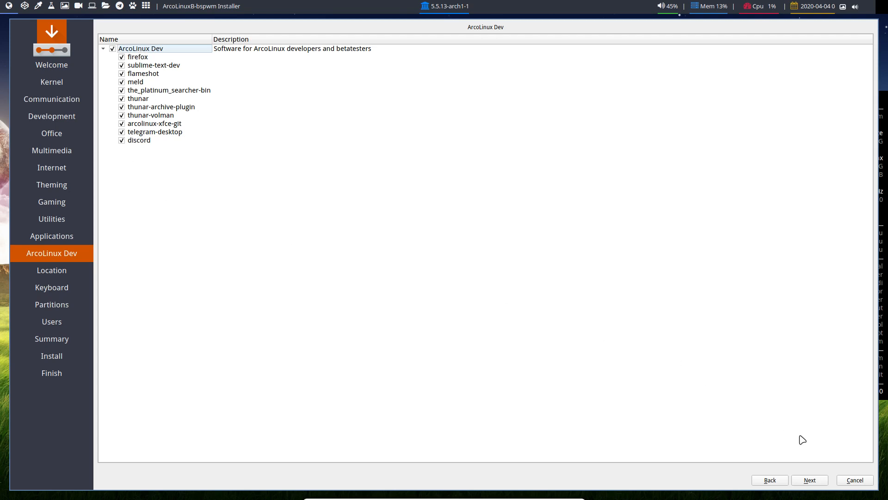
left_click(112, 48)
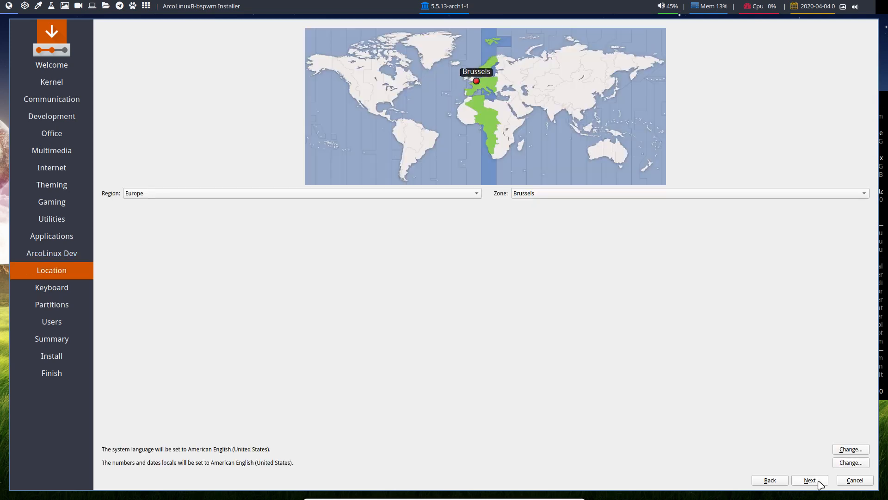
Step: Accept Europe/Brussels, choose the Belgian keyboard layout and continue to Partitions
left_click(808, 480)
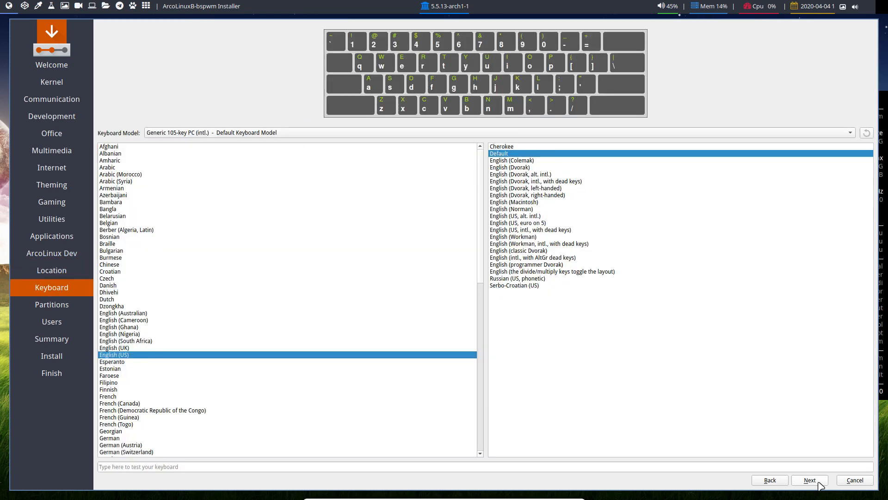
mouse_move(118, 254)
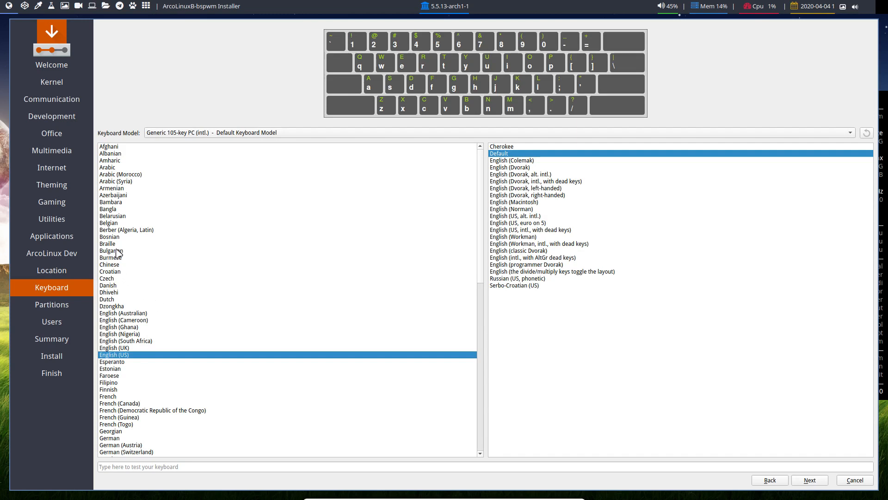
mouse_move(123, 227)
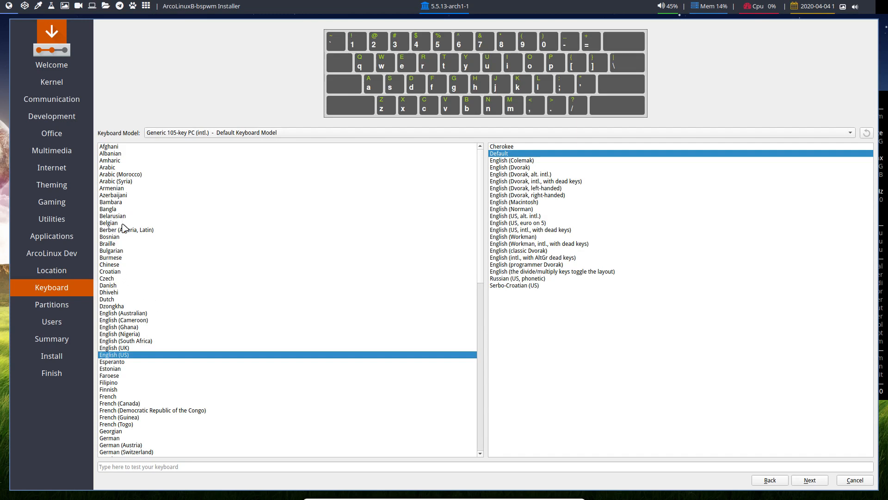
left_click(109, 223)
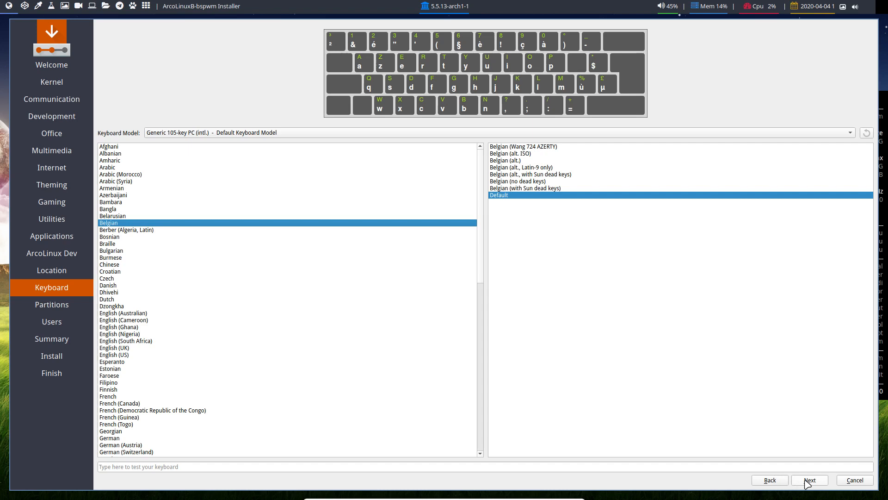
left_click(809, 480)
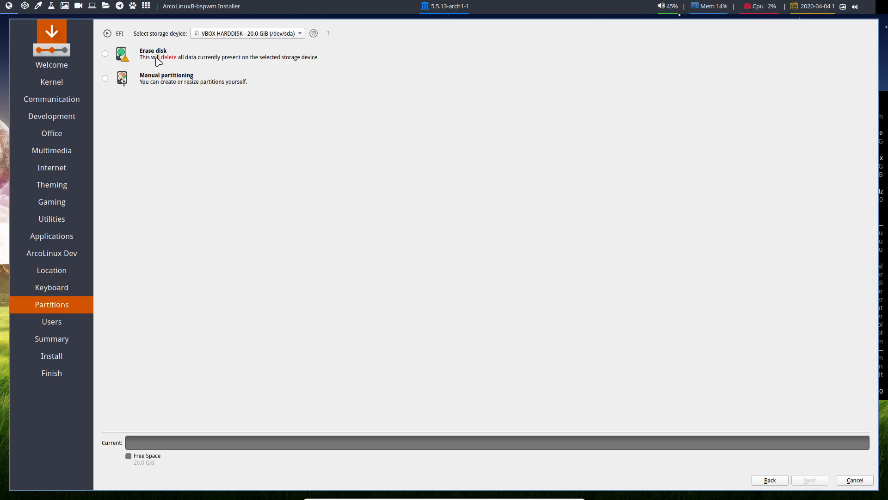
Step: Choose Erase disk with No Swap and no encryption for the 20 GiB disk, then continue to Users
left_click(104, 54)
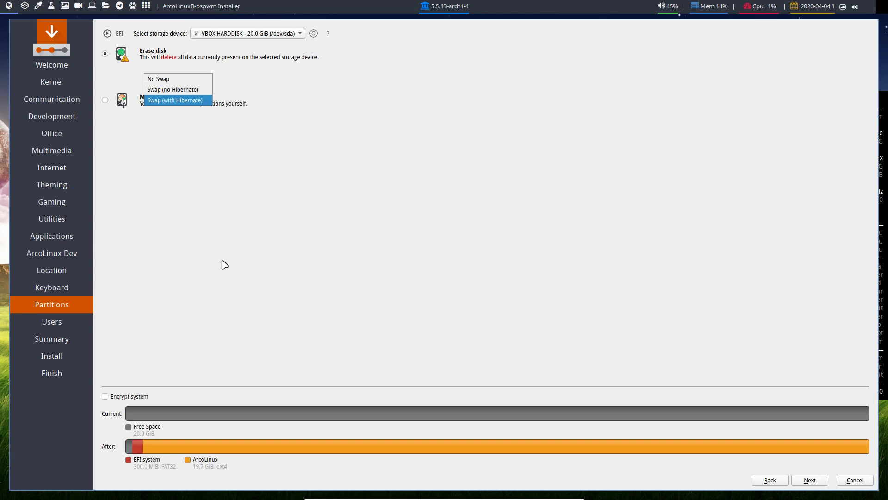
left_click(105, 396)
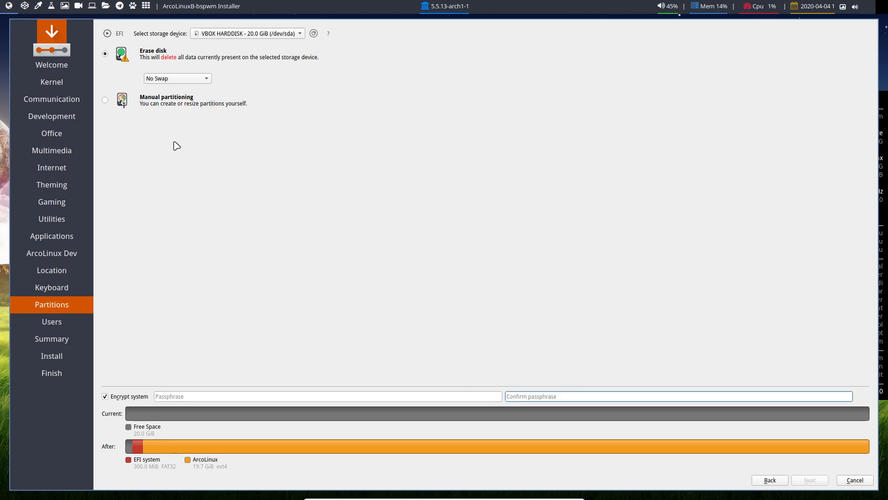
left_click(176, 77)
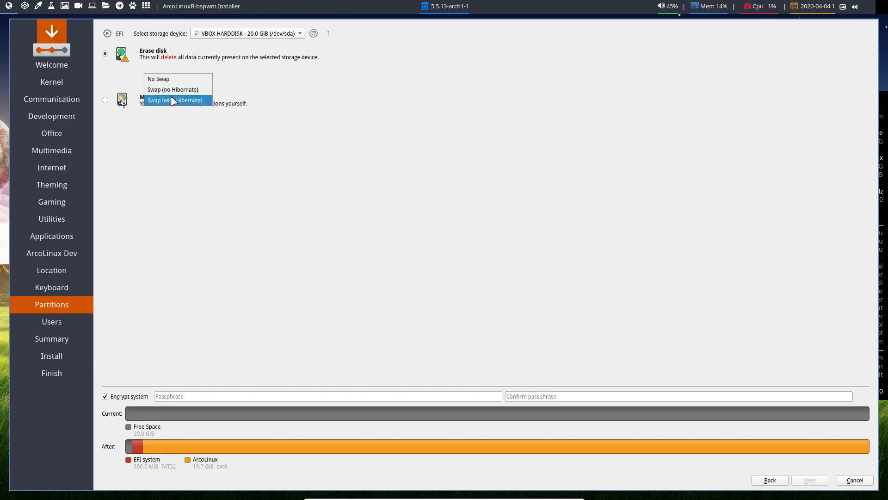
left_click(158, 79)
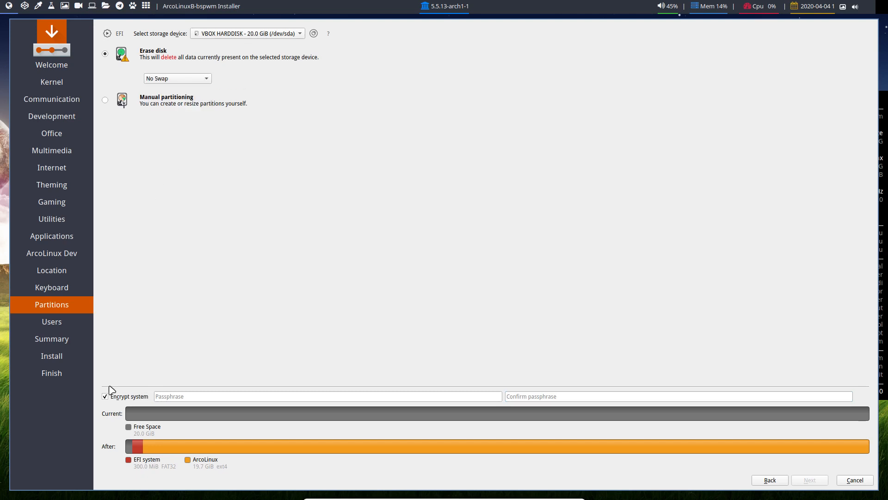
left_click(105, 78)
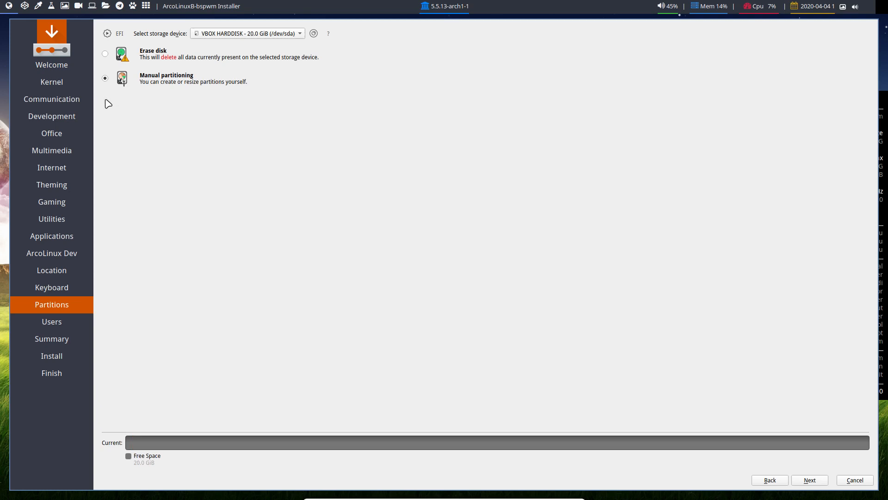
left_click(104, 54)
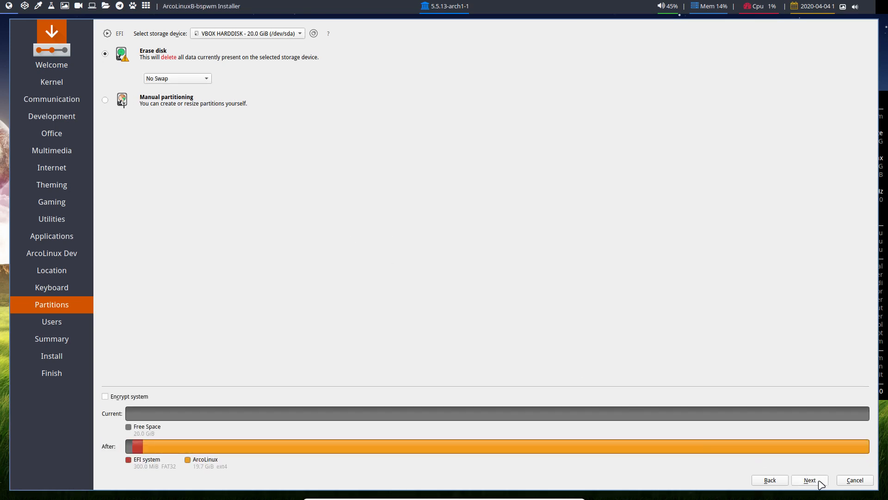
mouse_move(170, 103)
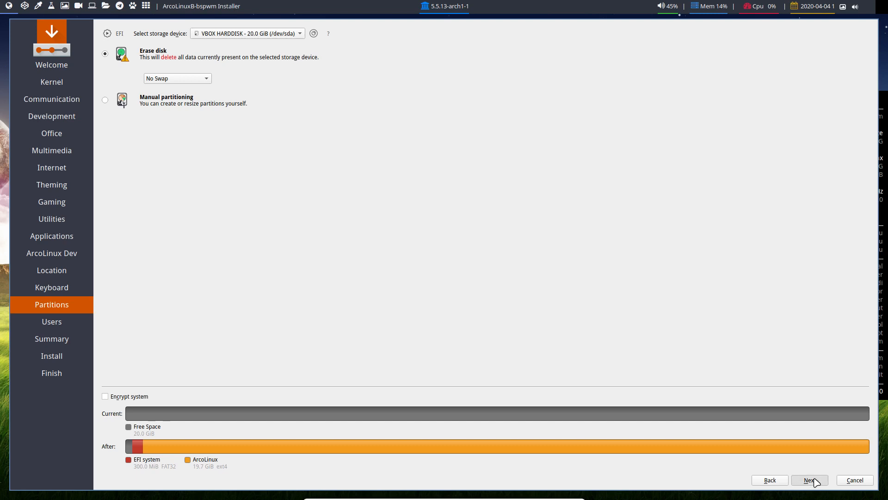
left_click(810, 480)
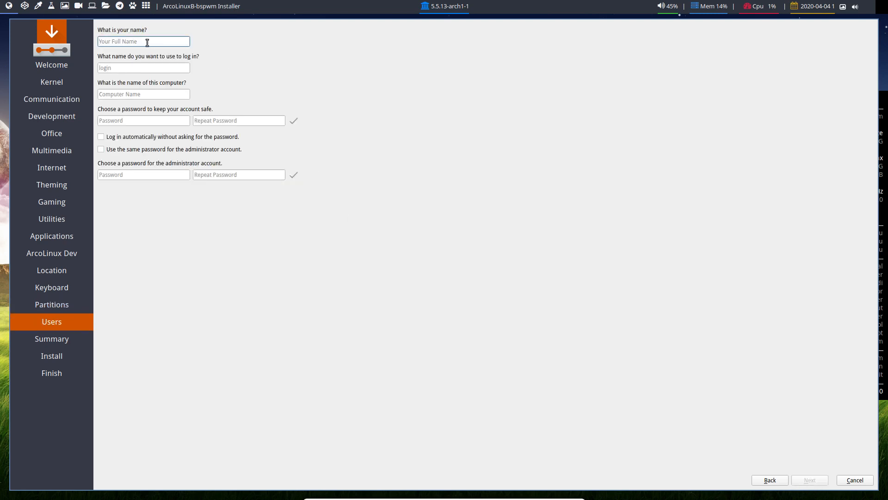
Step: Enter user erik with computer name ArcoLinuxB, auto-login and shared admin password, then reach the Summary
type("erik")
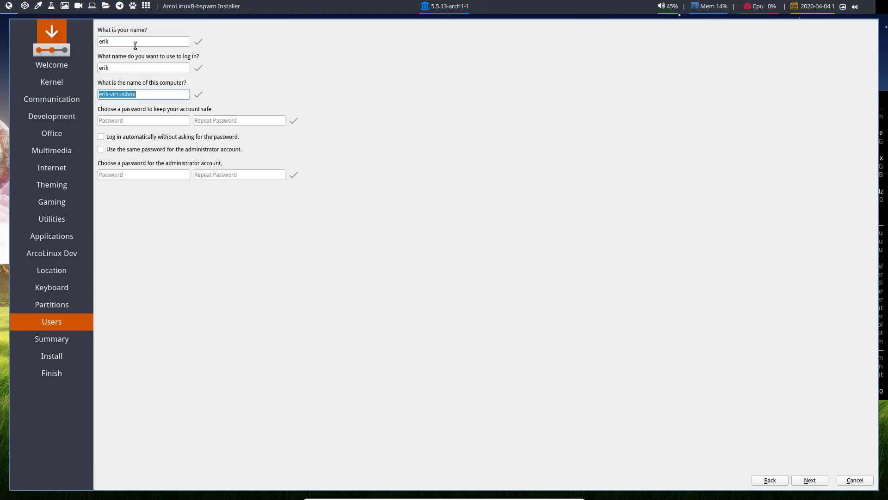
type("ArcoLinuxB")
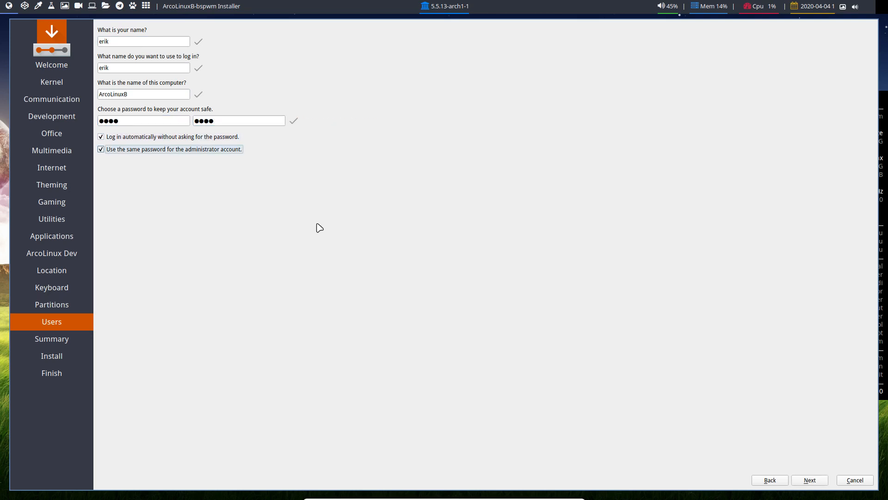
left_click(810, 480)
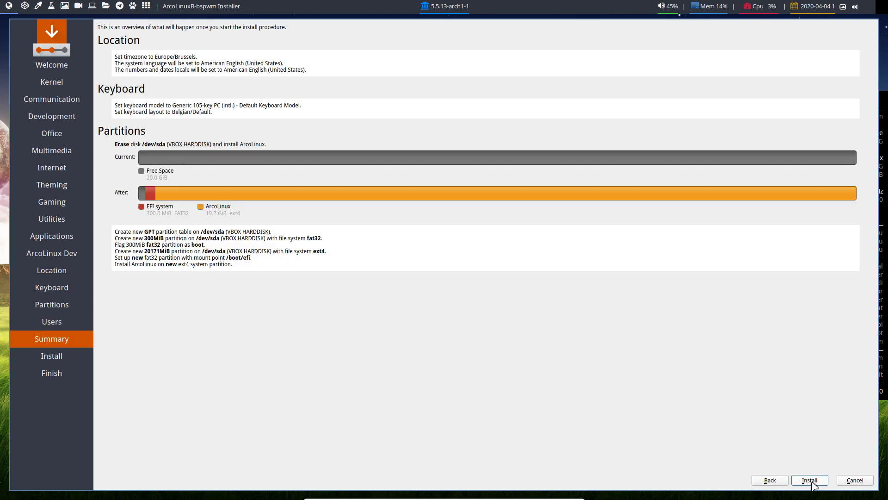
Step: Start the installation from the Summary page and let it run to the Installation Failed umount error
left_click(808, 480)
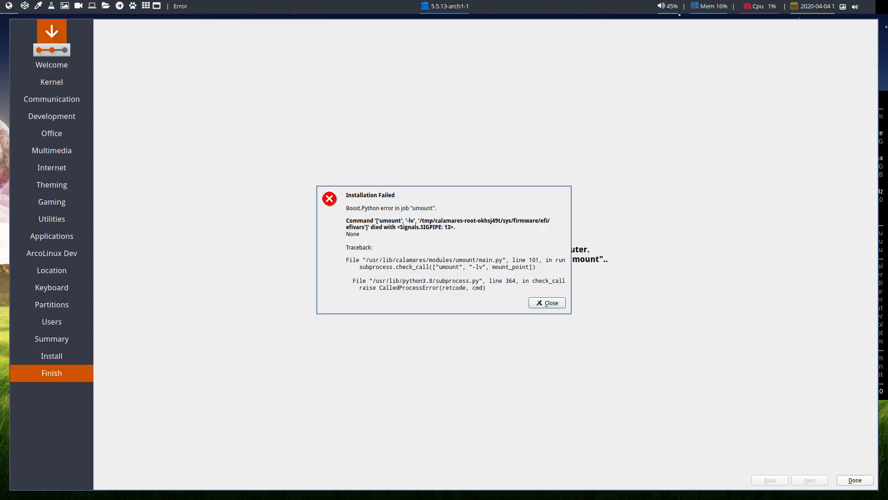
mouse_move(254, 156)
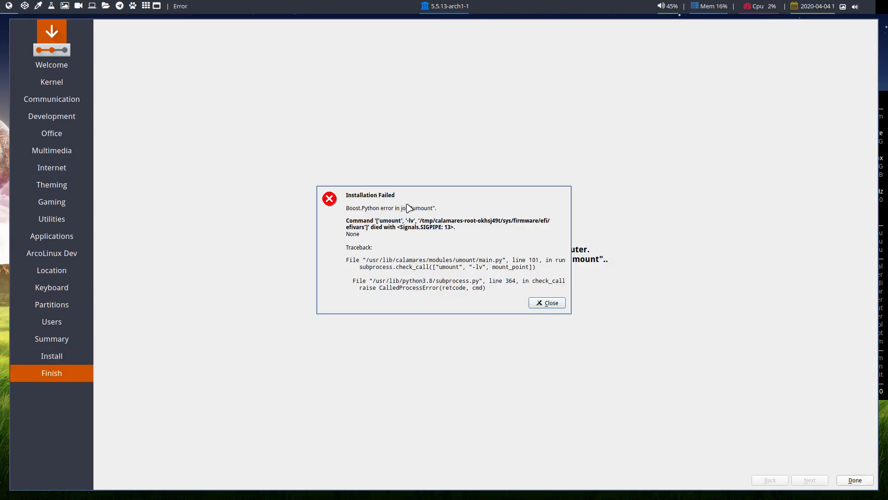
mouse_move(360, 217)
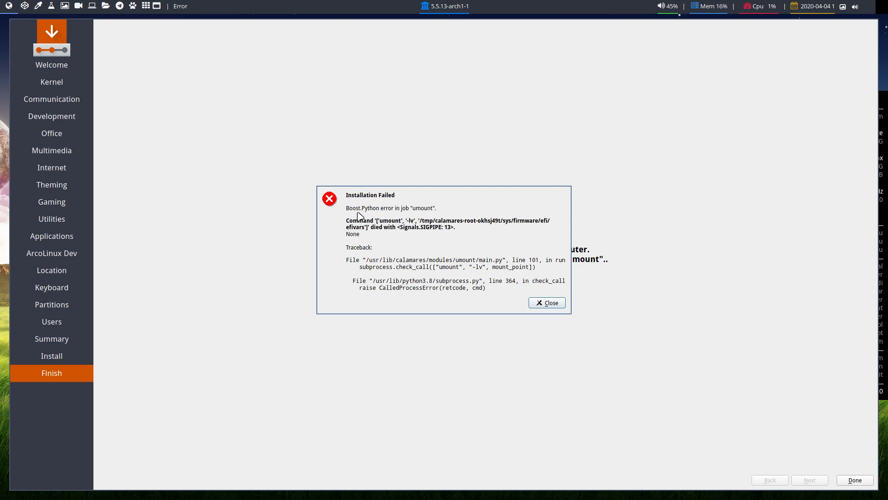
mouse_move(390, 233)
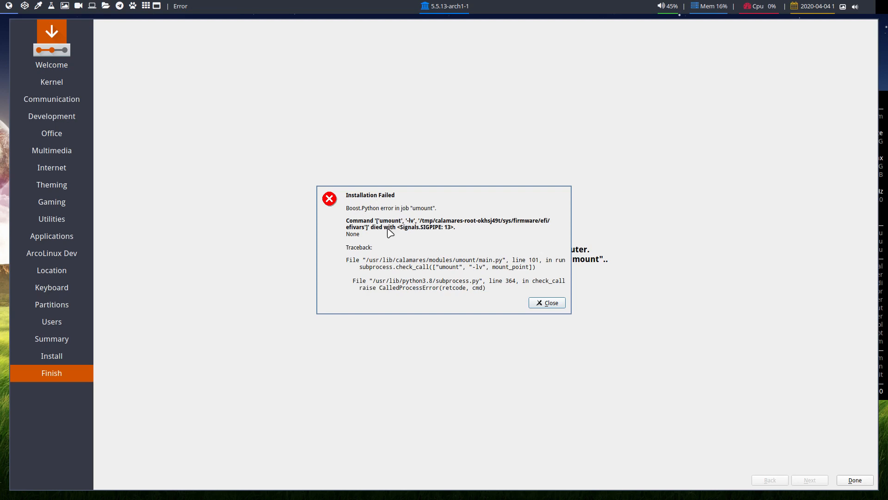
mouse_move(430, 221)
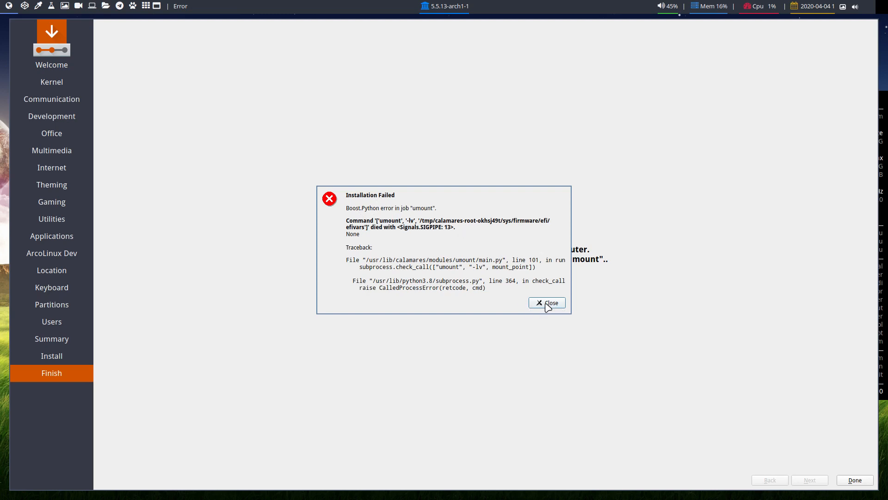
Step: Close the Installation Failed dialog so Calamares exits to the live BSPWM desktop
left_click(547, 302)
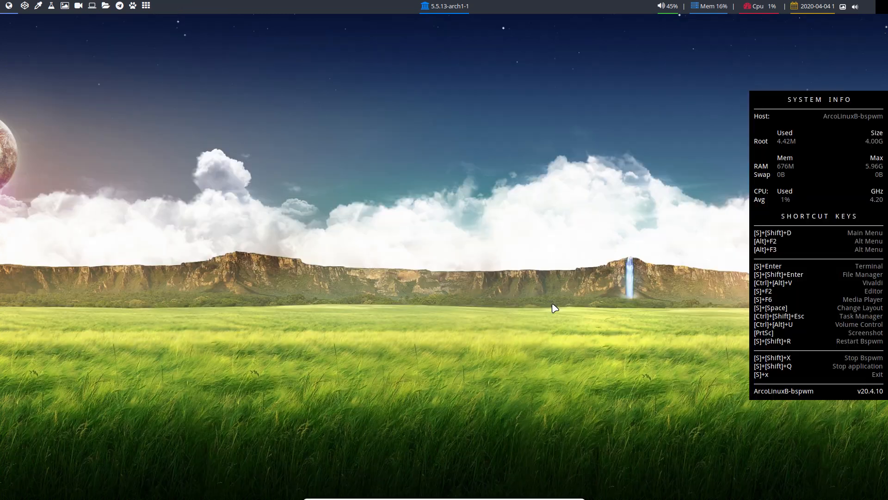
mouse_move(494, 333)
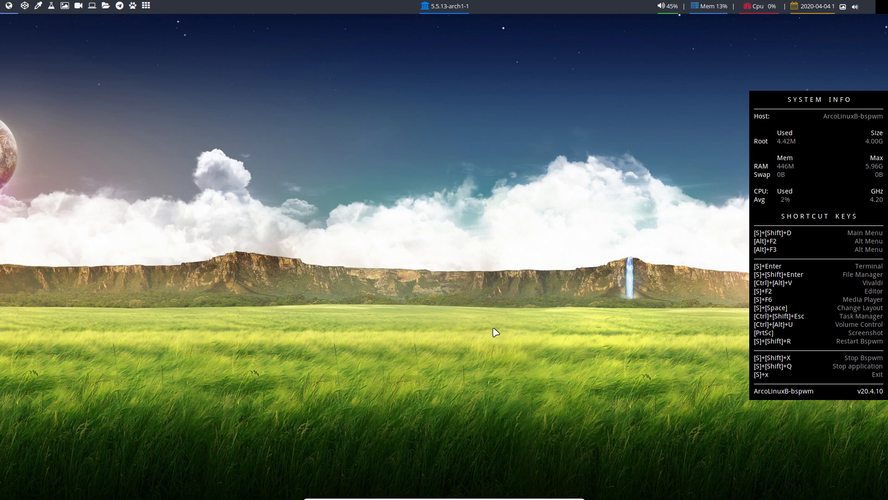
mouse_move(817, 386)
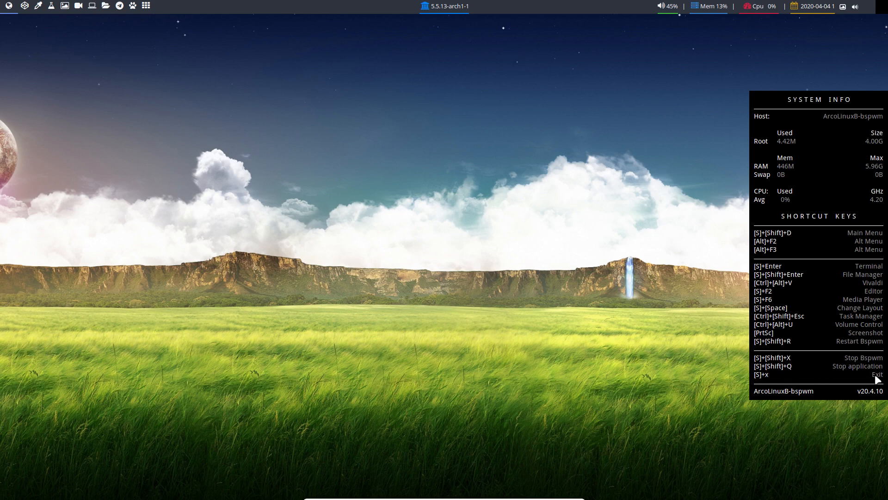
Step: Restart the VM from the power menu into the newly installed ArcoLinuxB system
left_click(877, 374)
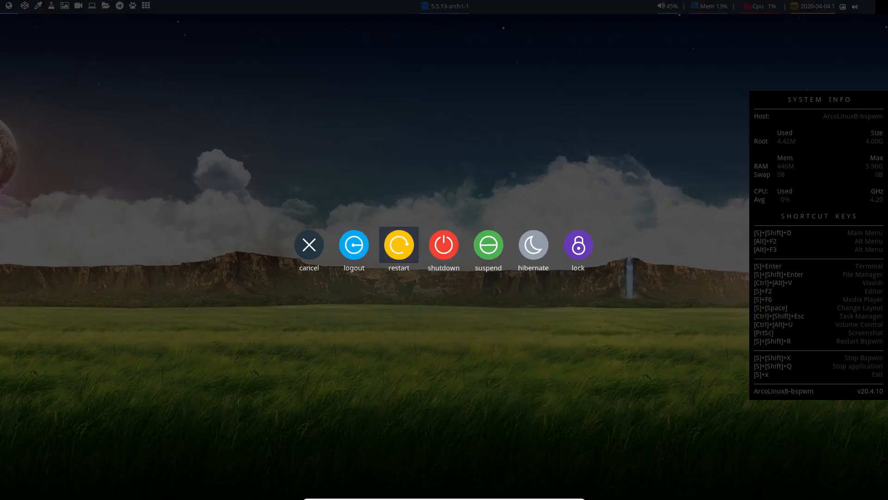
left_click(398, 244)
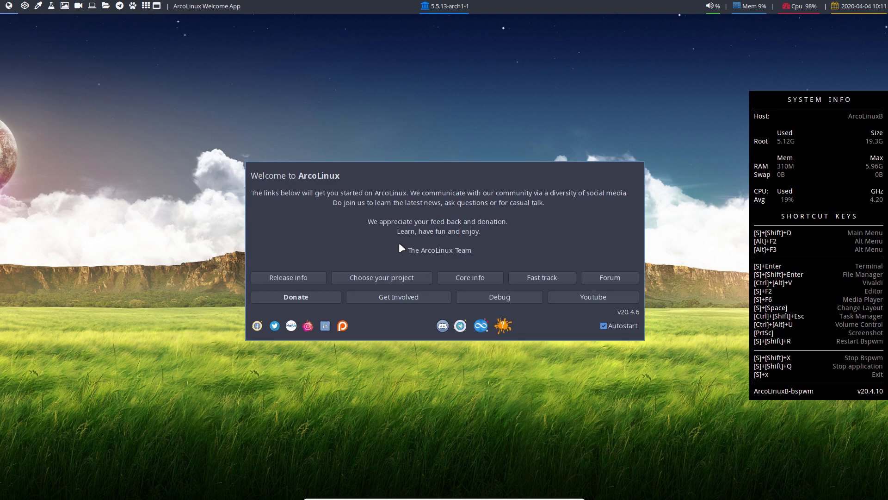
Step: Switch off Autostart in the Welcome to ArcoLinux window
left_click(603, 325)
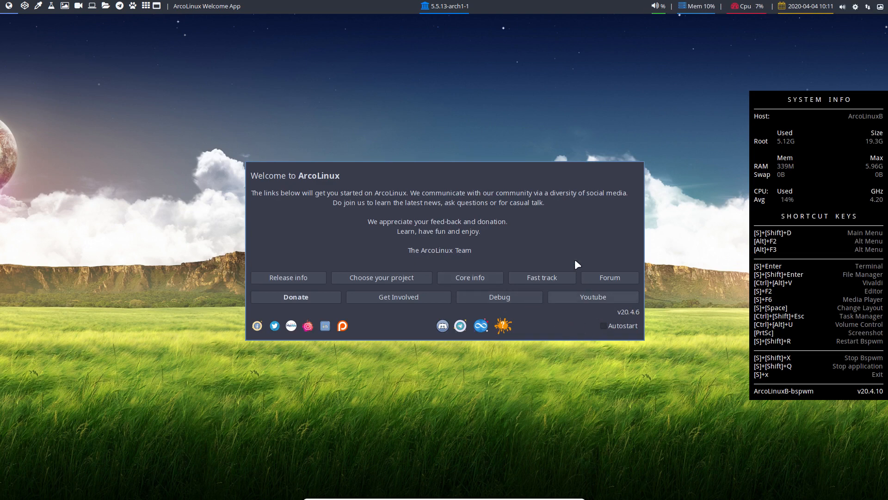
mouse_move(456, 210)
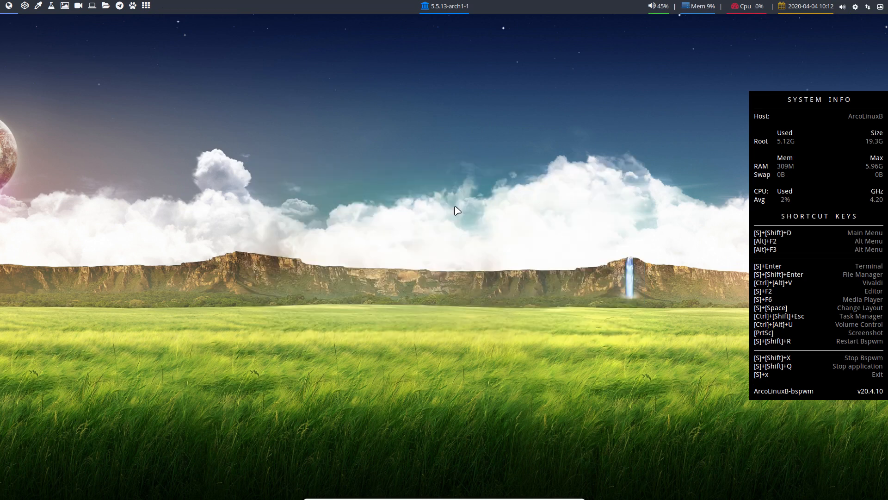
mouse_move(814, 317)
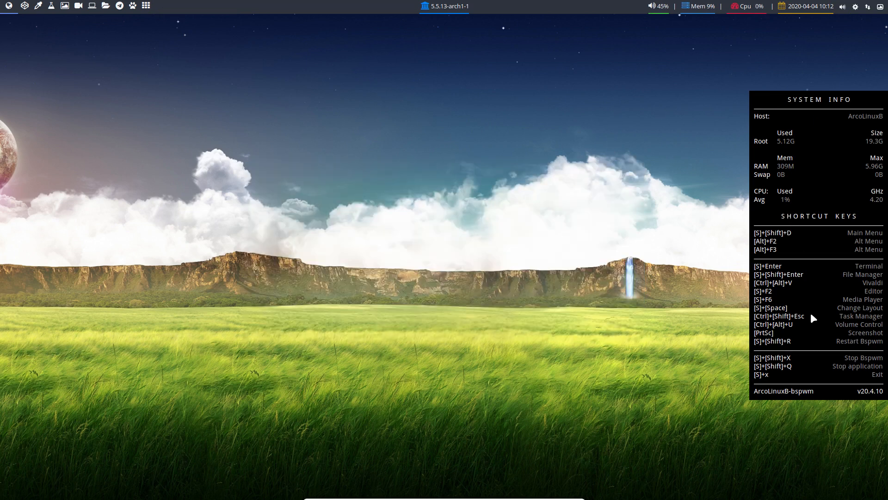
mouse_move(803, 381)
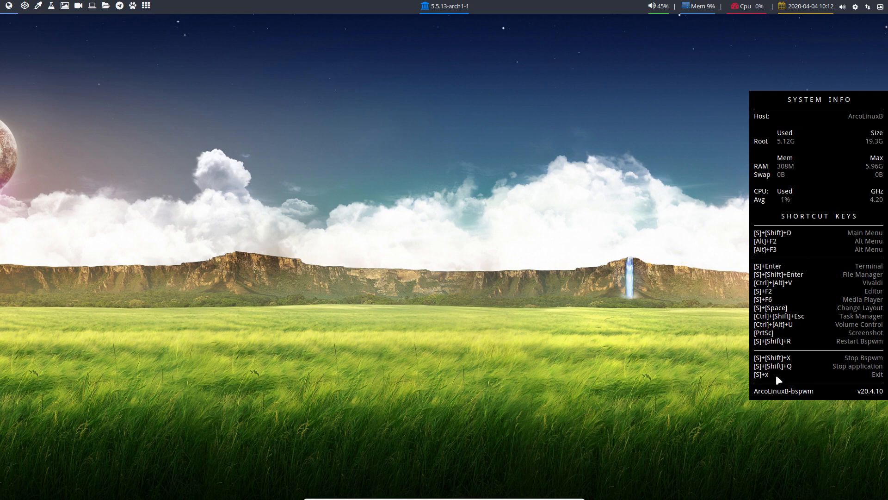
mouse_move(706, 389)
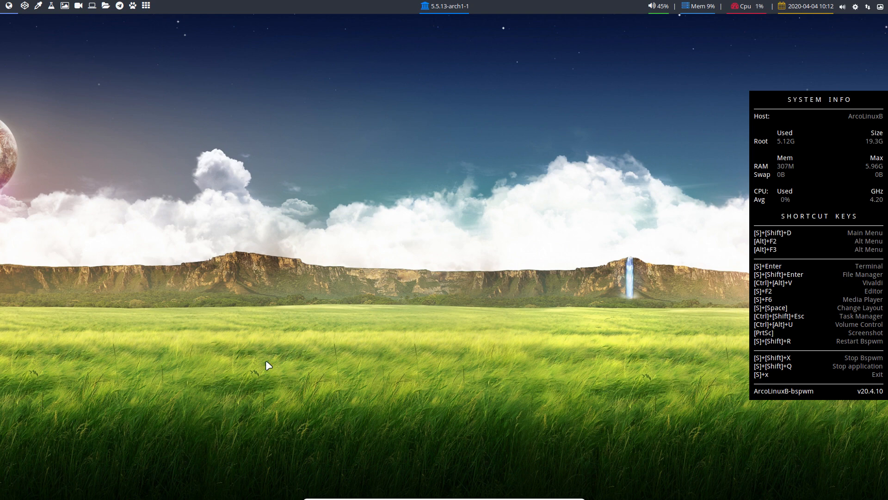
mouse_move(259, 360)
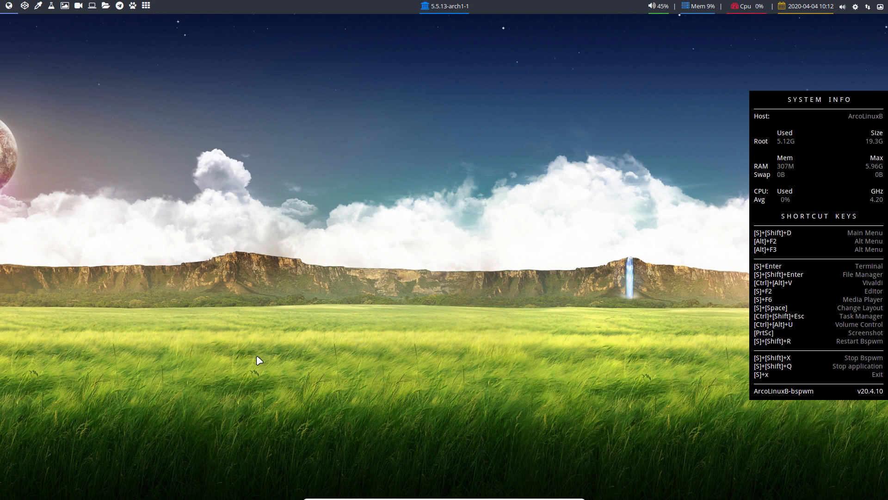
mouse_move(165, 272)
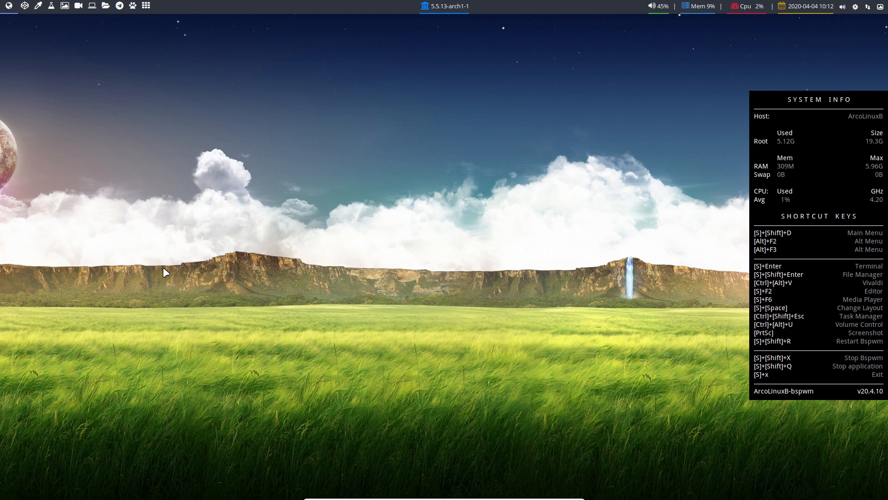
mouse_move(173, 298)
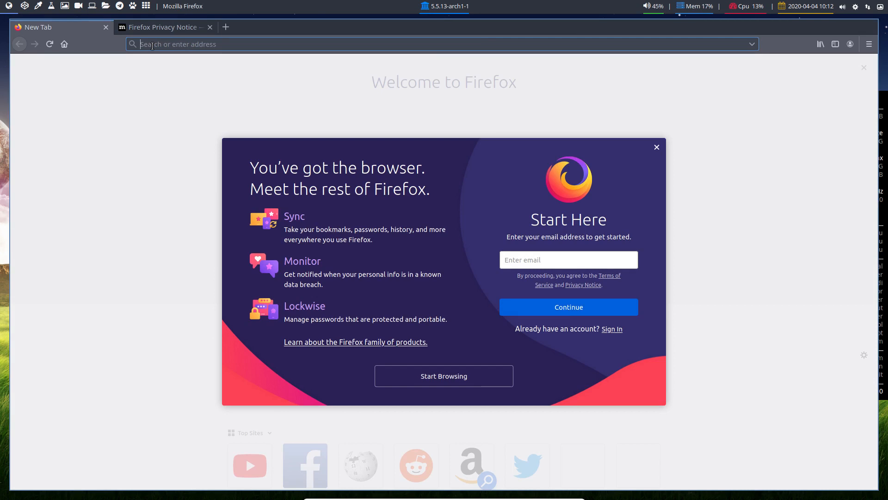
Step: Browse arcolinuxd.com to the BSPWM Articles category and scroll to its installation posts
type("arcolinuxd.com")
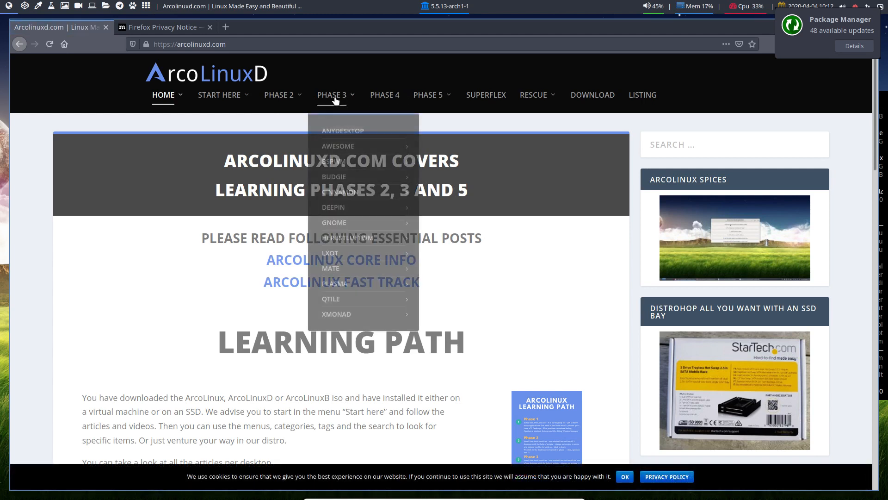
mouse_move(334, 161)
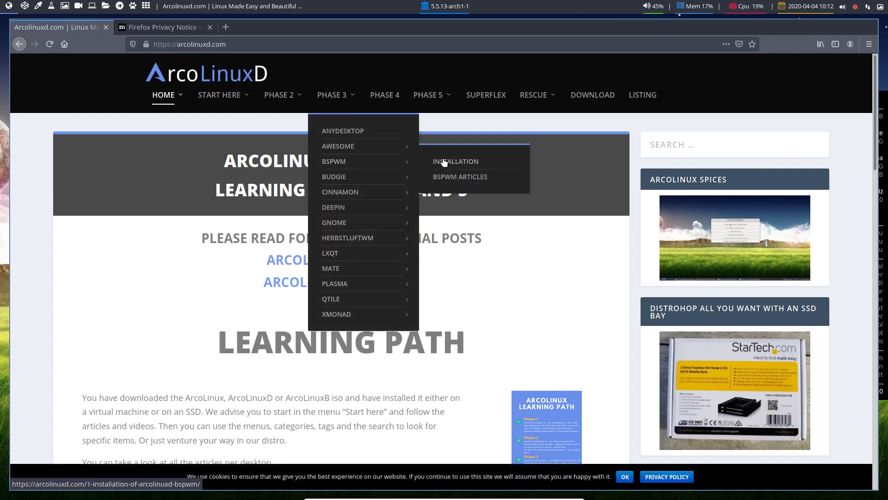
mouse_move(462, 163)
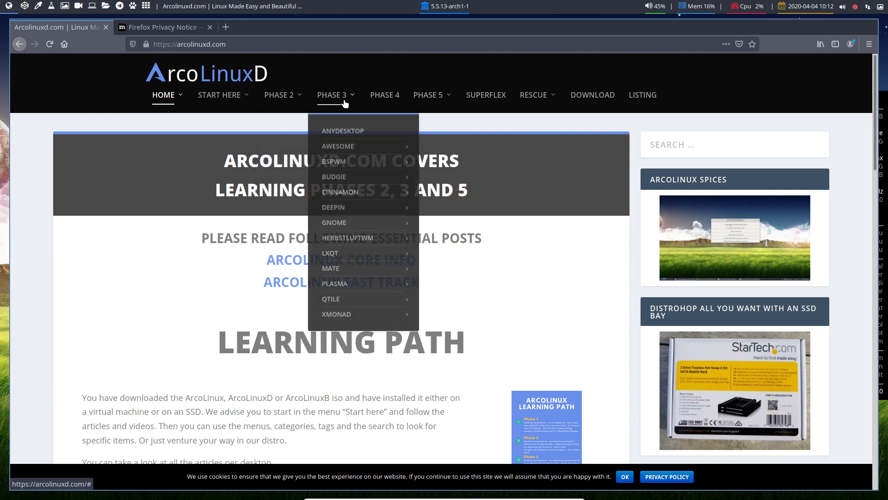
mouse_move(338, 145)
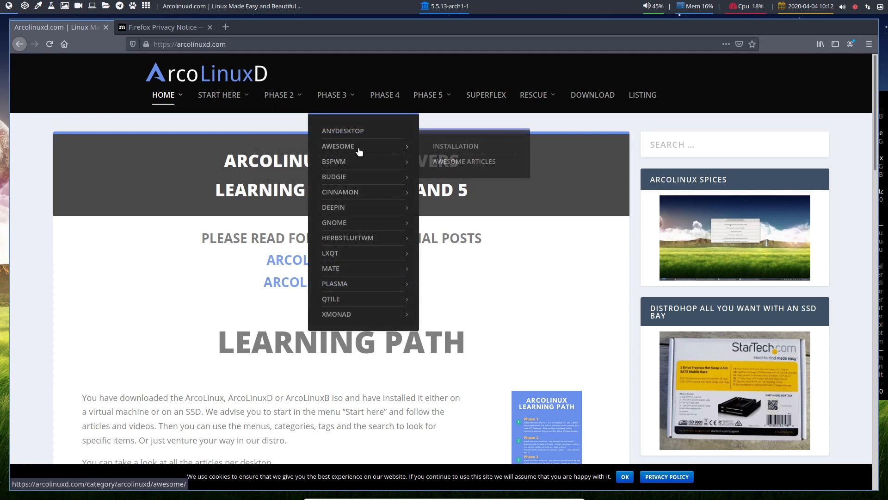
mouse_move(334, 161)
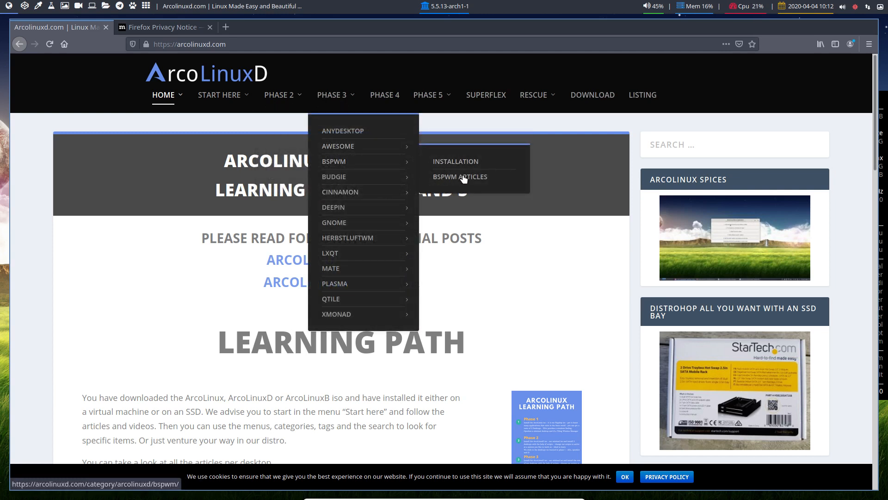
left_click(460, 176)
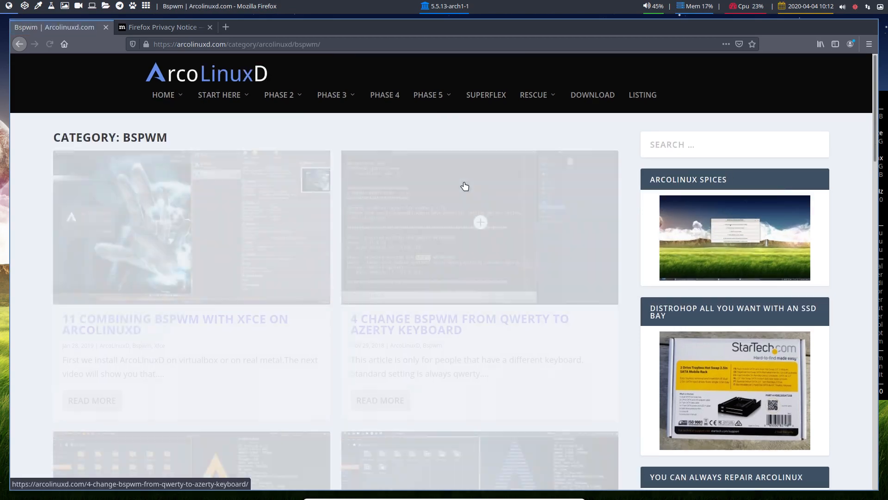
scroll("down", 3)
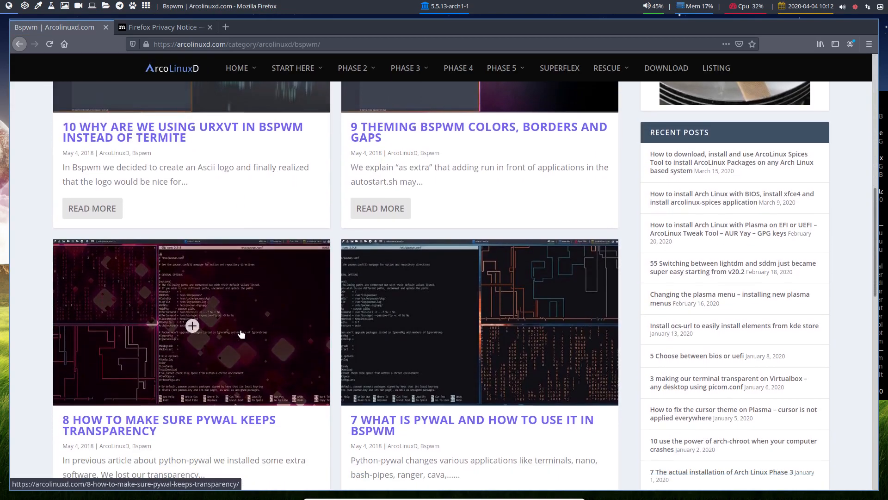
scroll("down", 3)
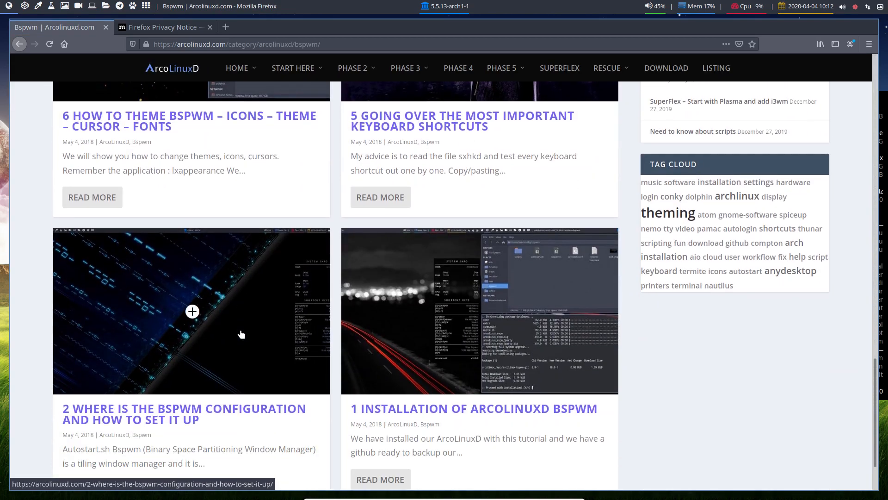
scroll("down", 3)
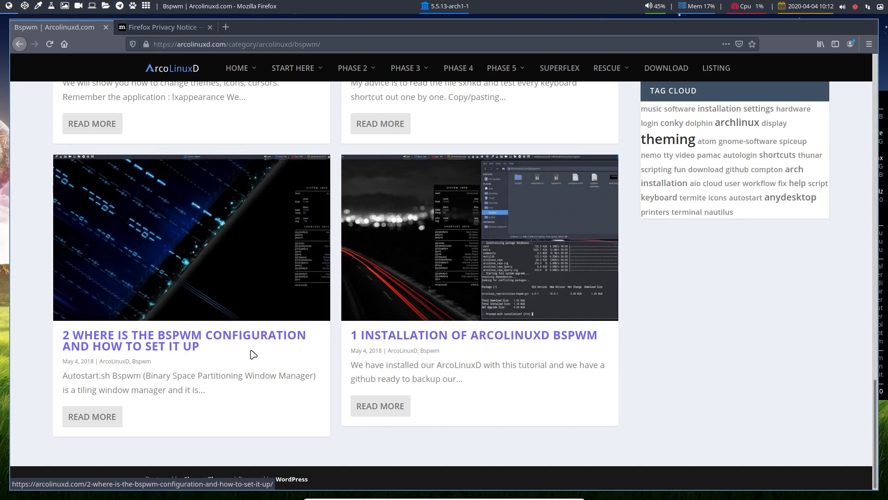